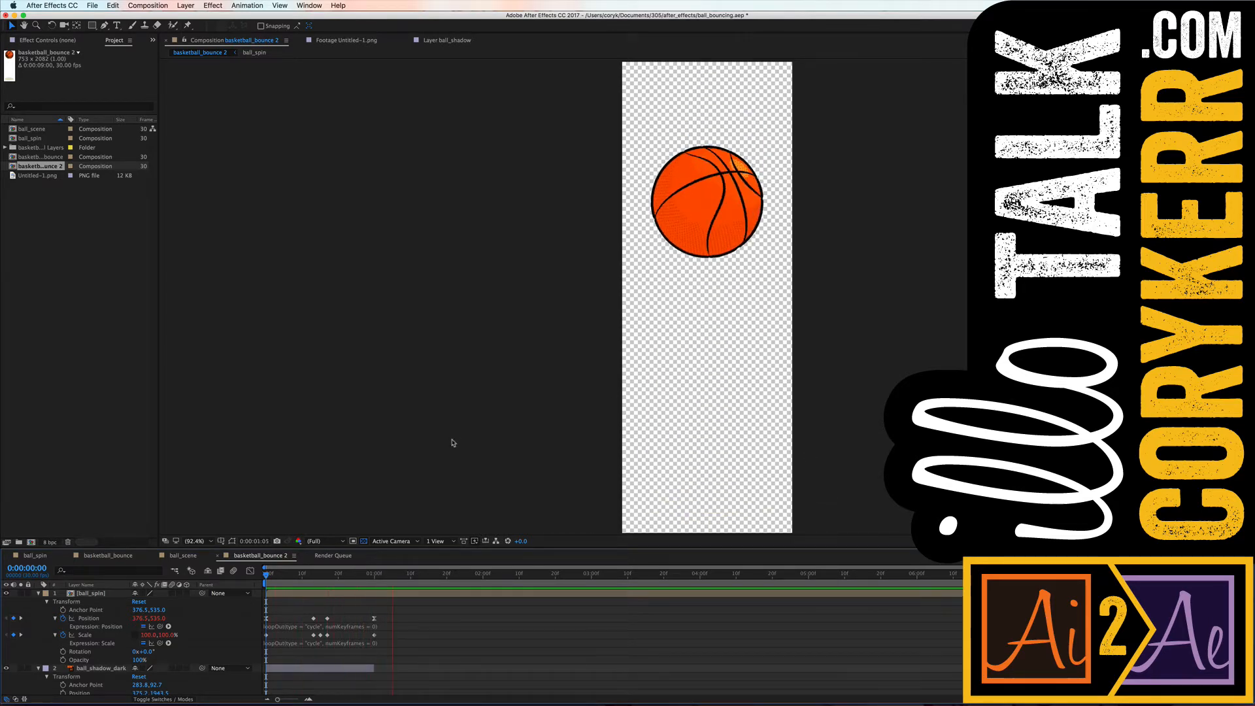
- Set the basketball_bounce 2 composition duration to 0:00:01:00 in Composition Settings
right_click(453, 443)
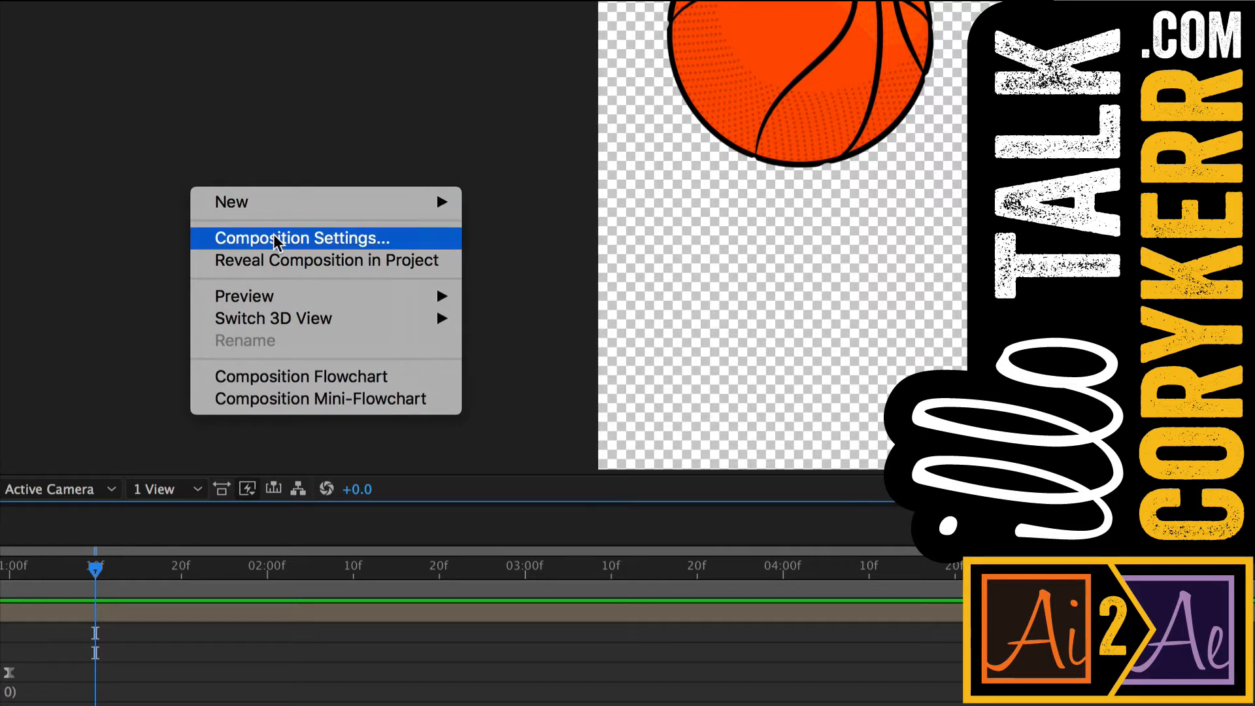
left_click(302, 238)
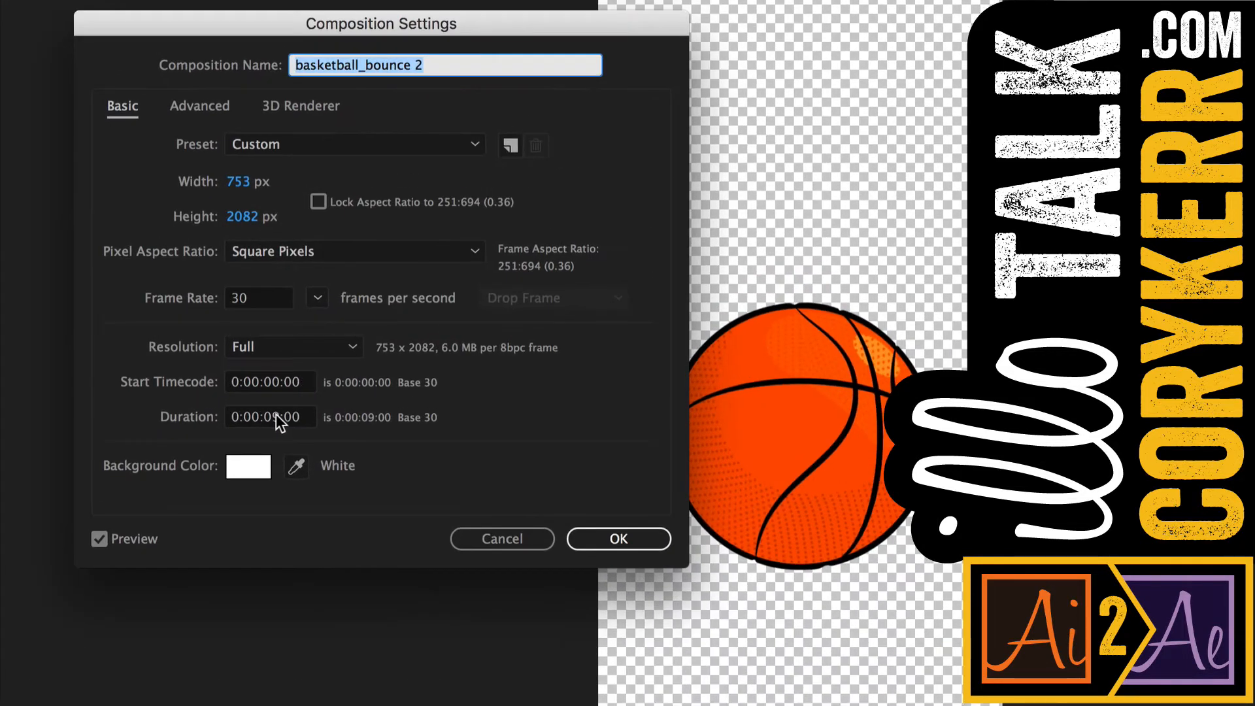
type("0:00:01:00")
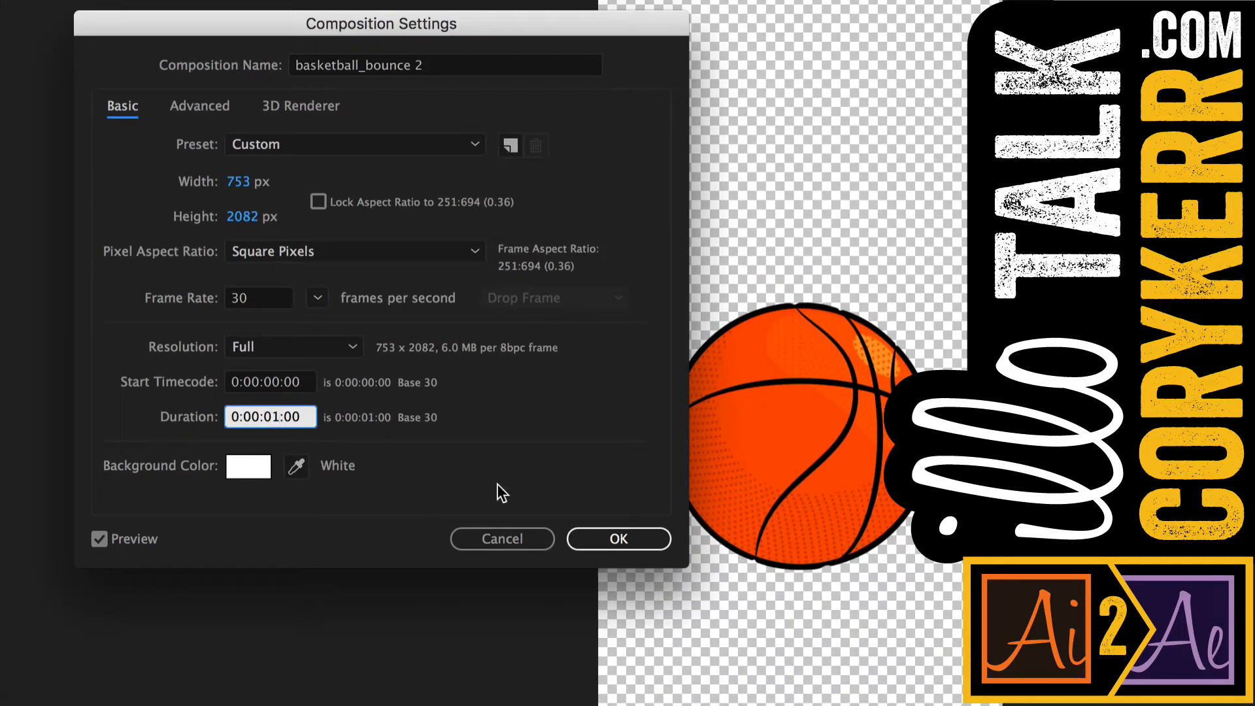
left_click(617, 538)
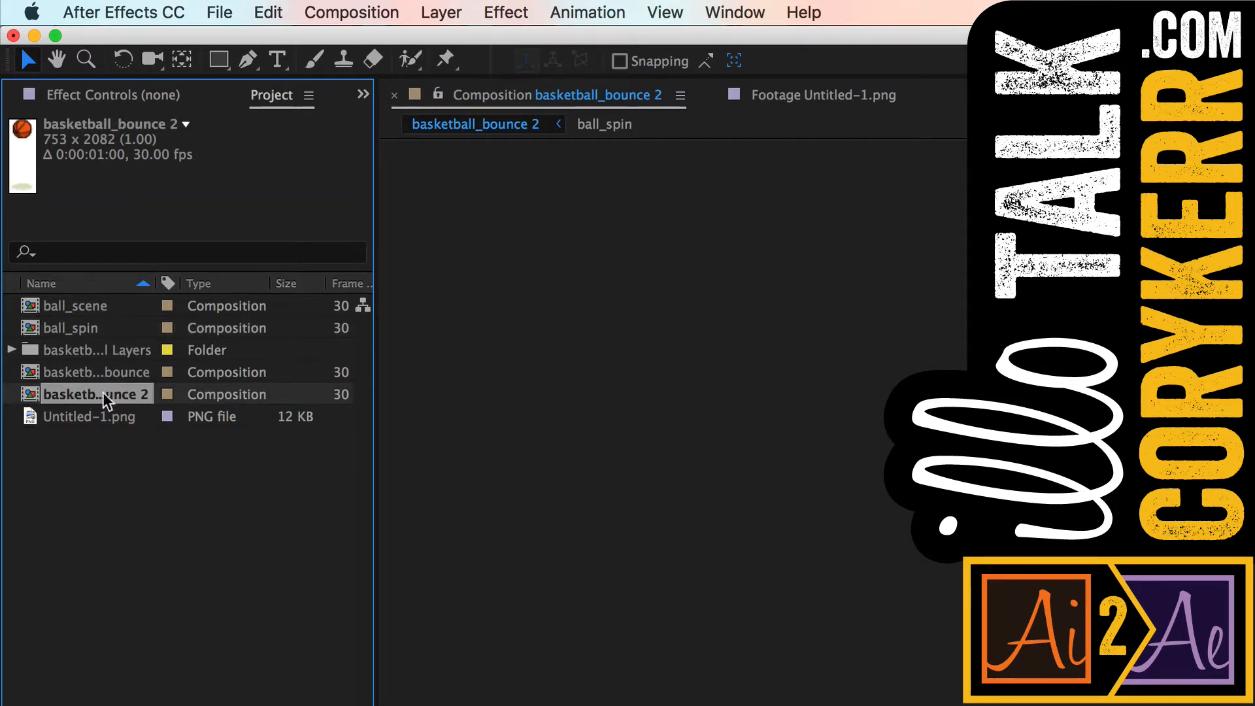
- Queue basketball_bounce 2 through File > Export > Add to Render Queue
left_click(122, 12)
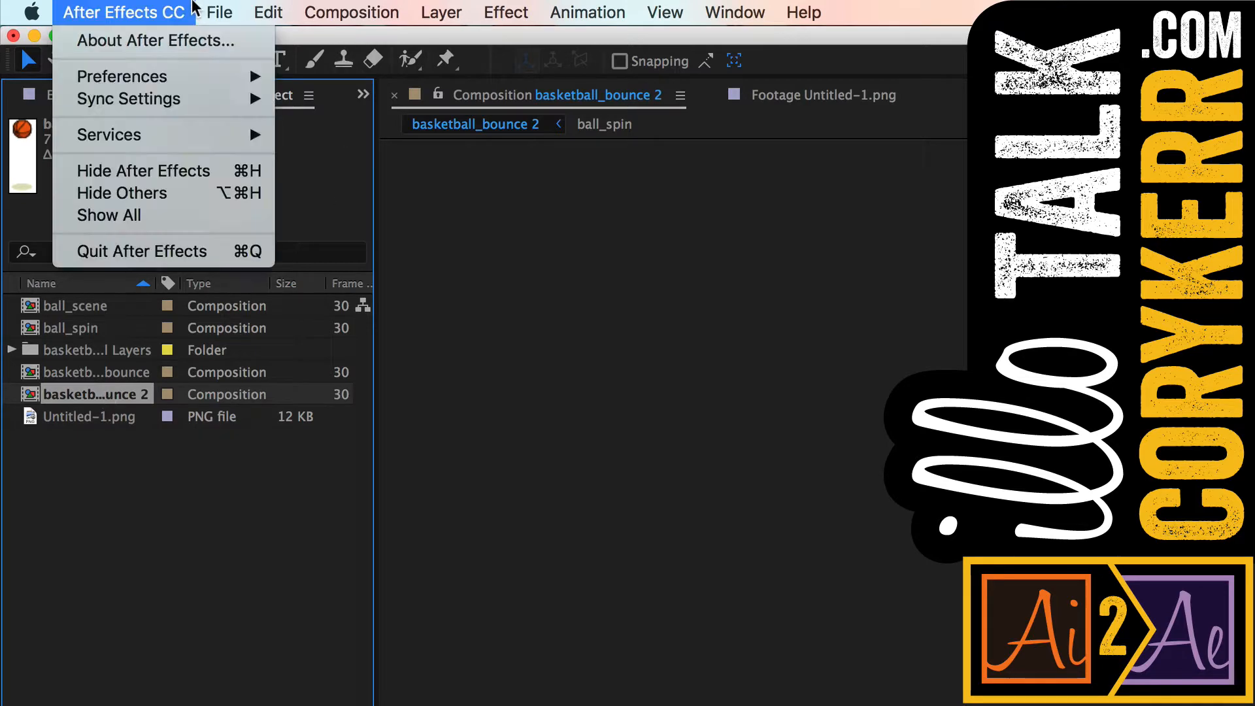
left_click(218, 11)
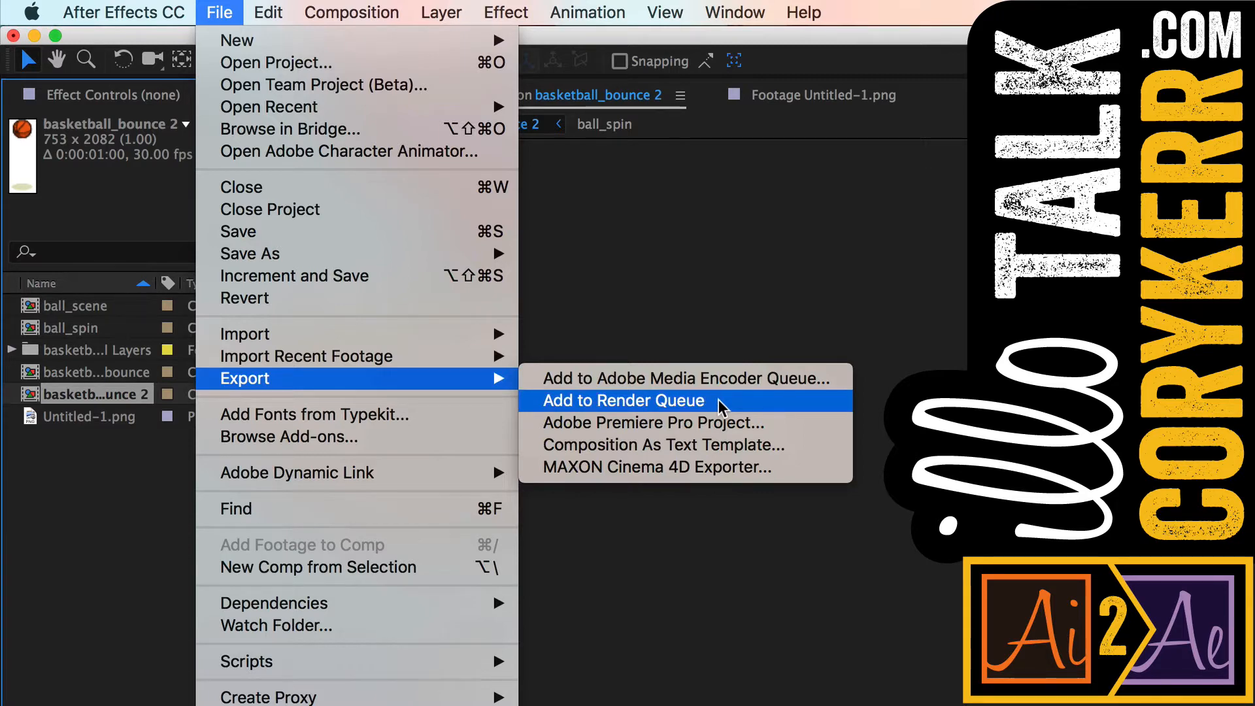
left_click(623, 400)
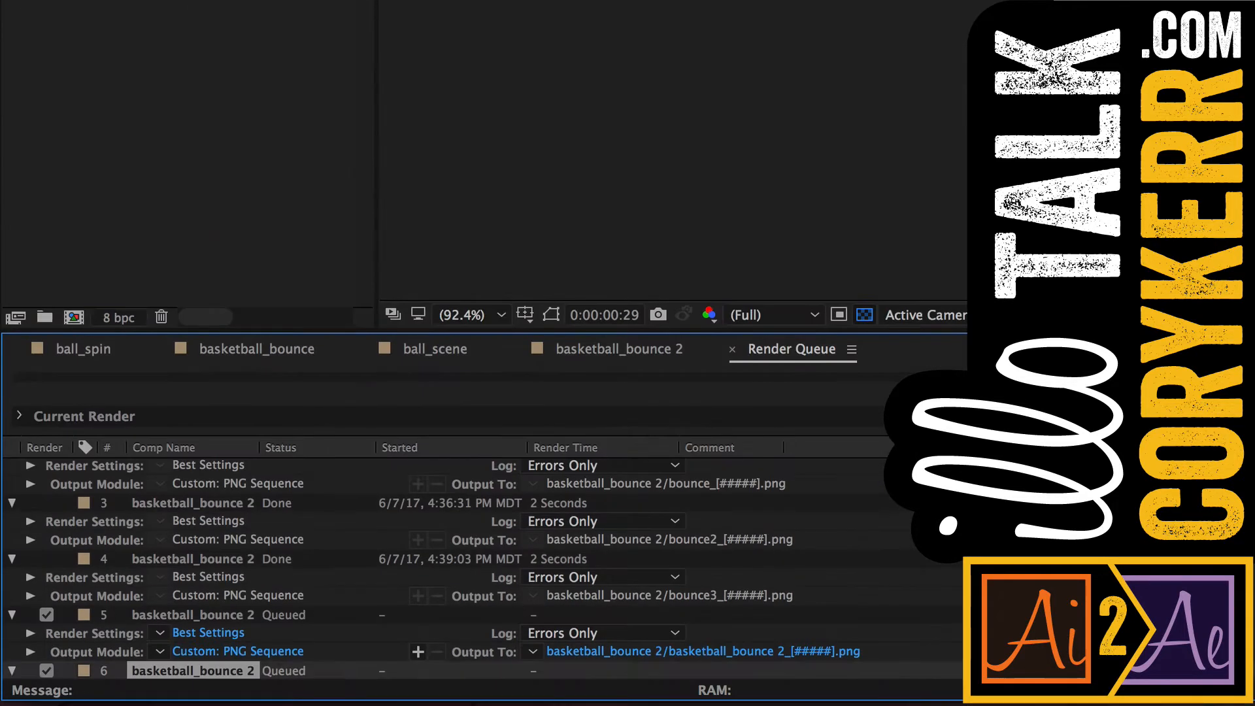
mouse_move(431, 466)
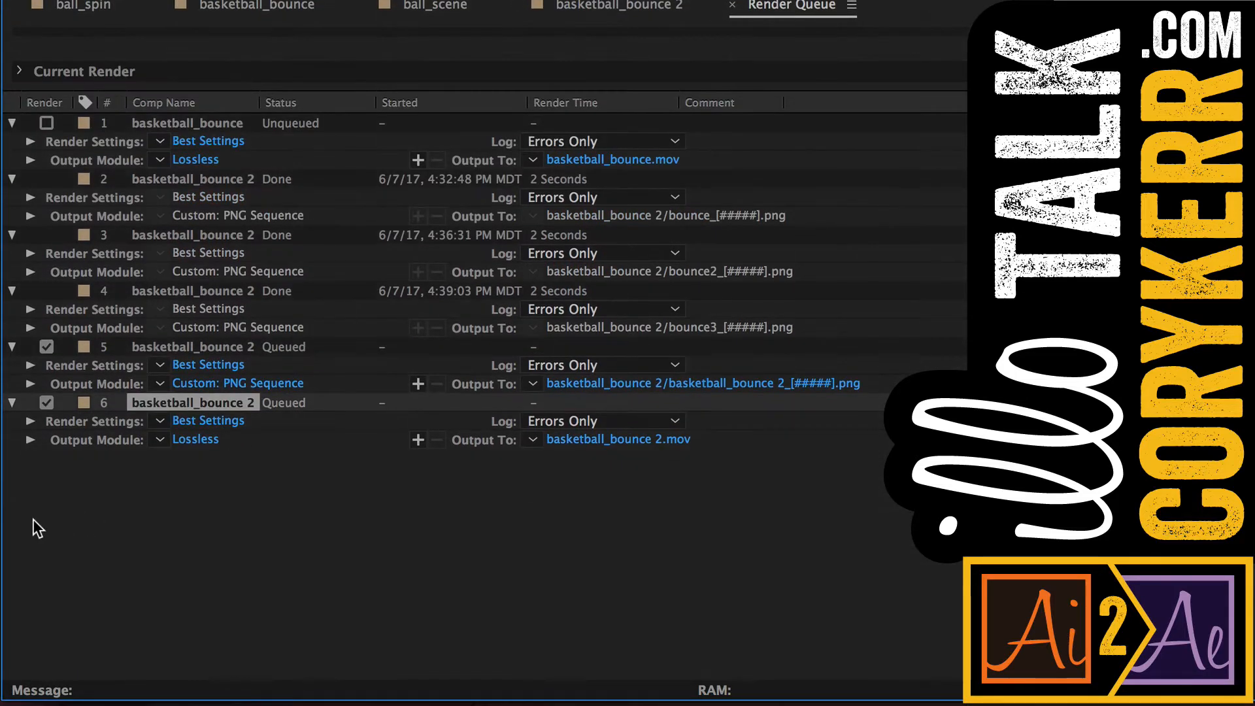
mouse_move(297, 448)
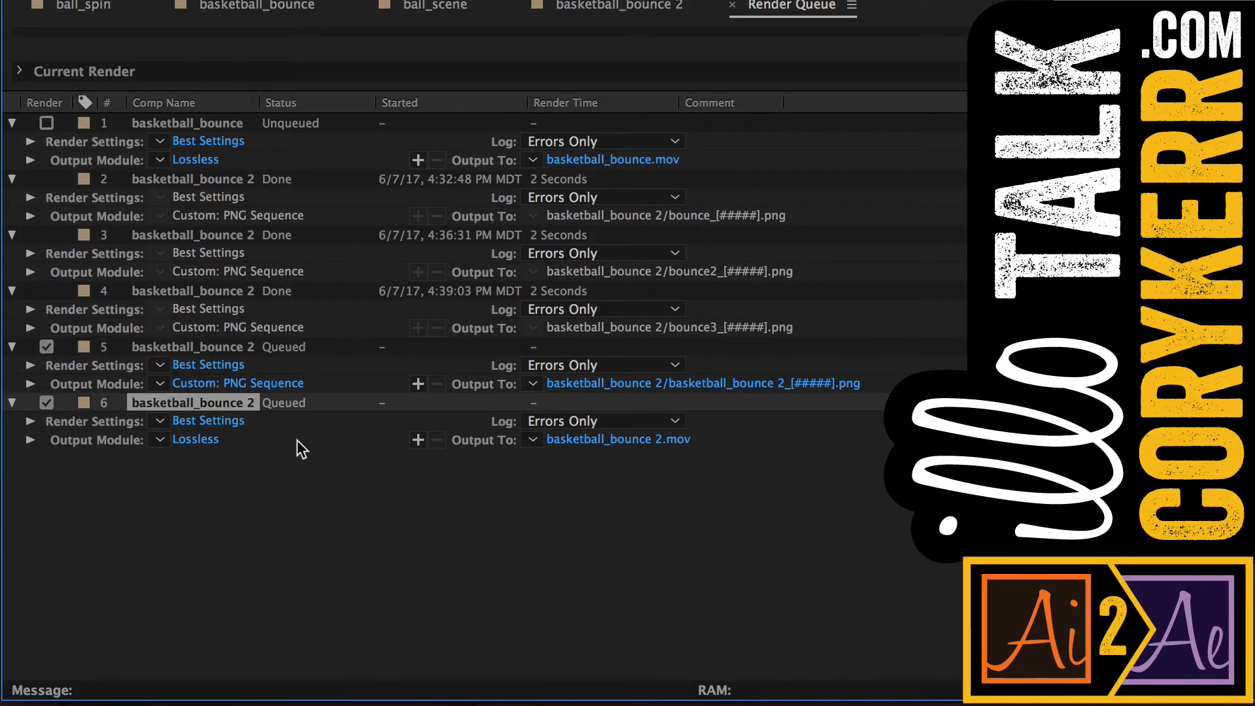
mouse_move(178, 466)
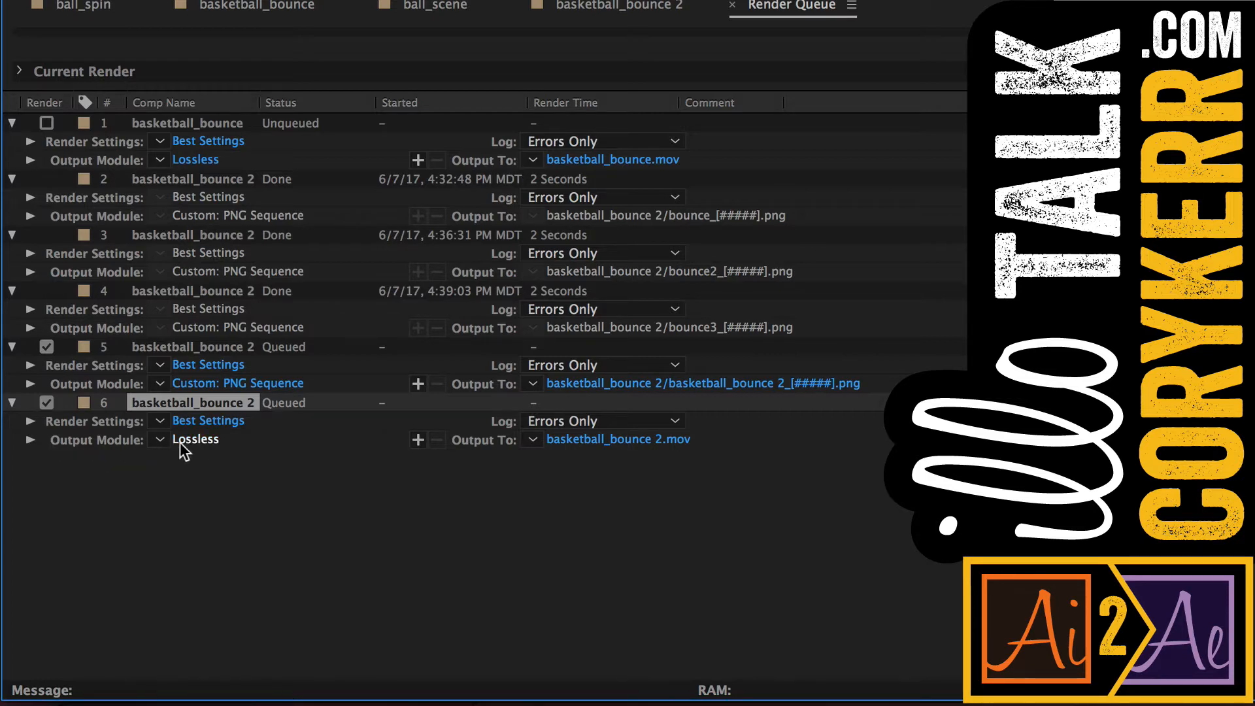
mouse_move(218, 449)
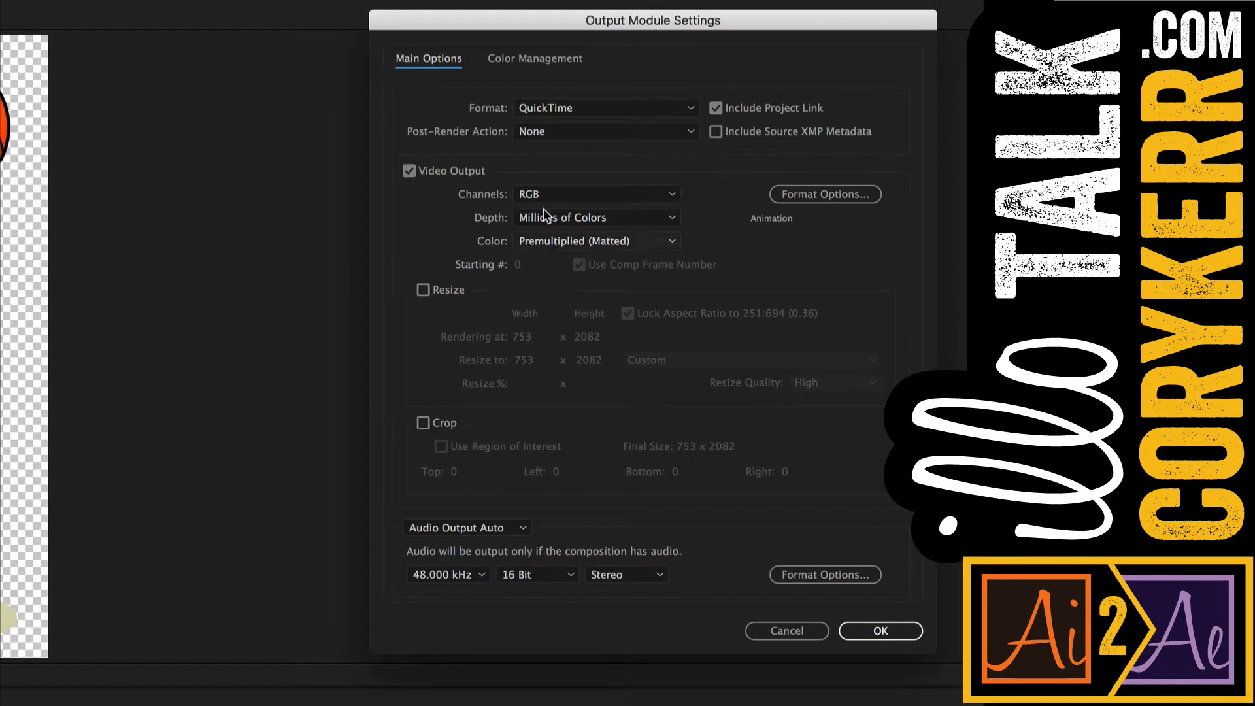
- Set the output module format to PNG Sequence with RGB + Alpha channels
left_click(605, 107)
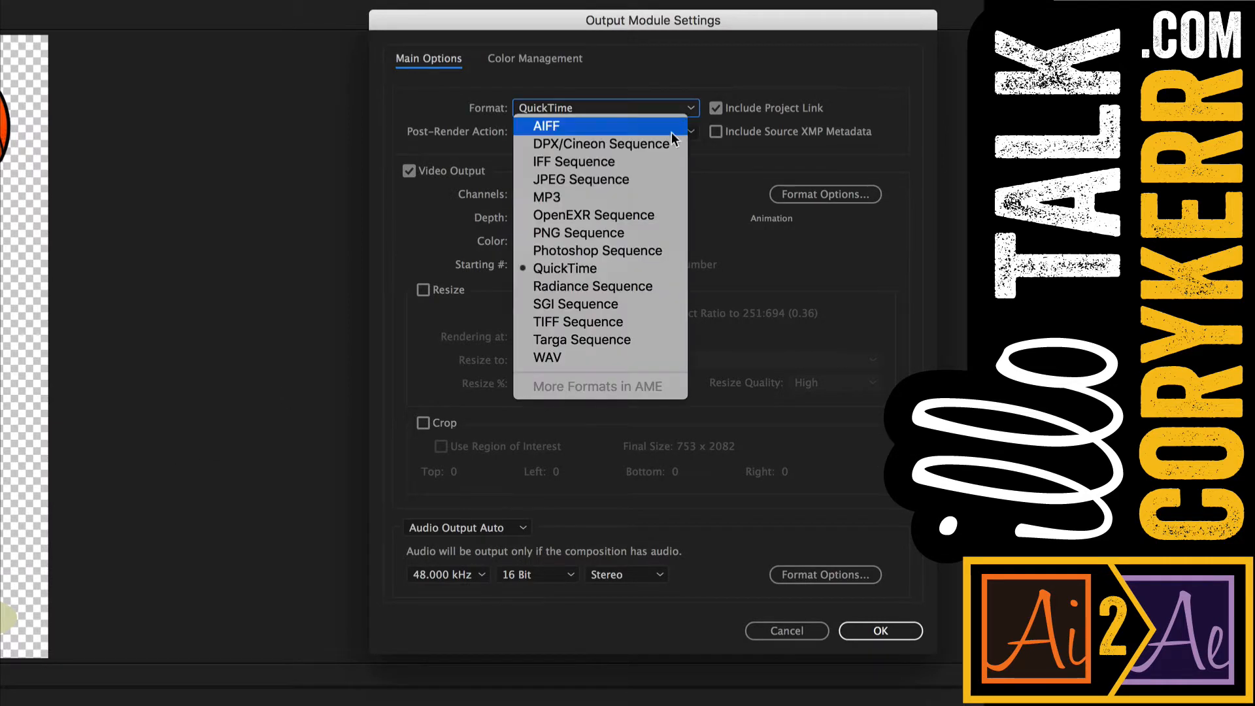
left_click(577, 233)
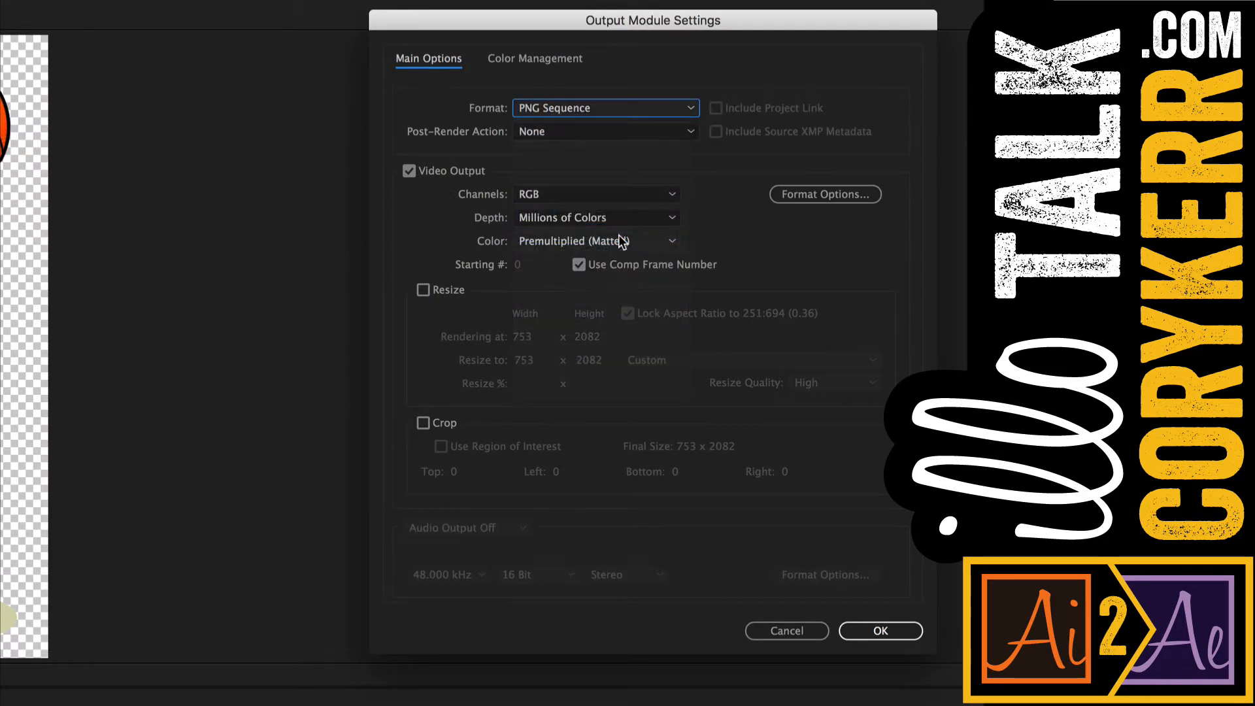
left_click(595, 193)
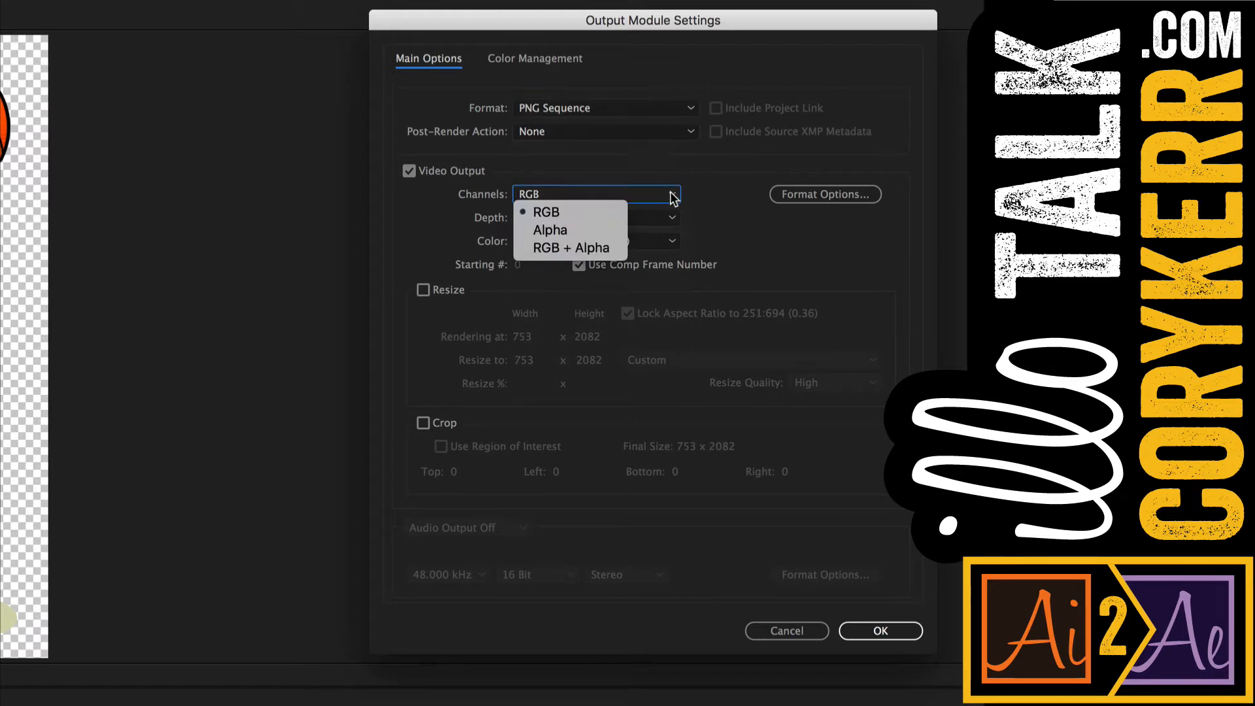
mouse_move(570, 248)
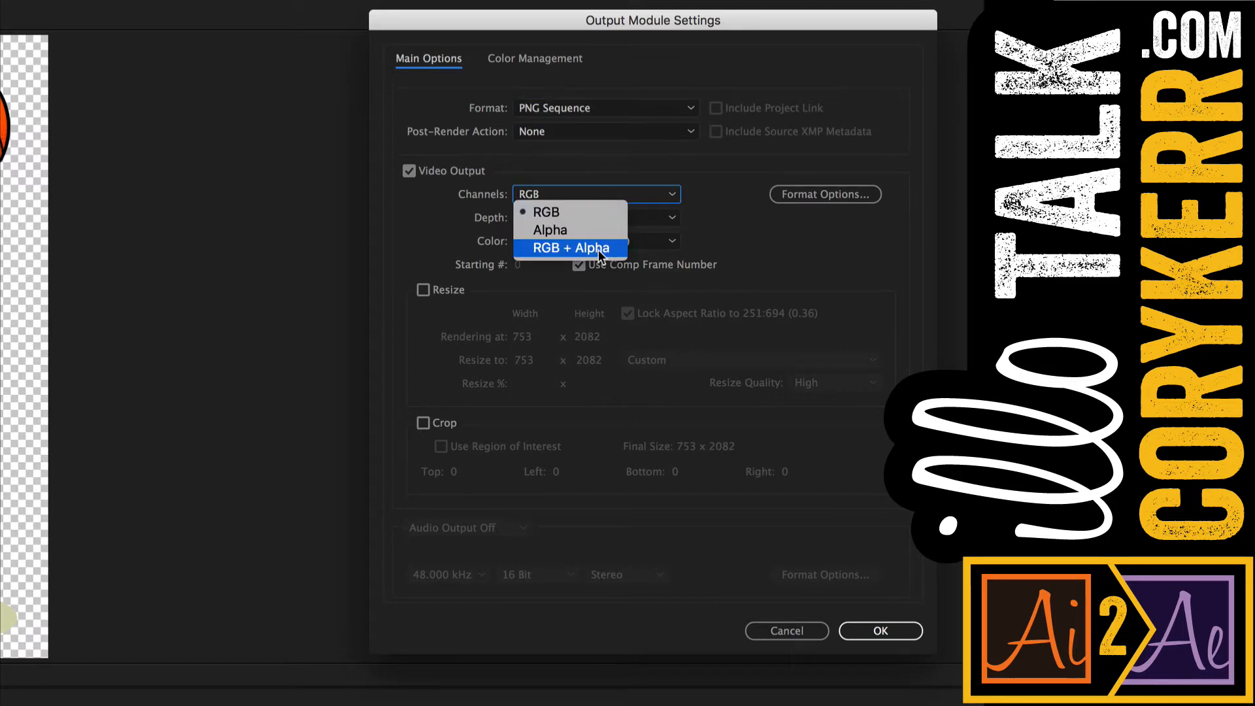
left_click(570, 246)
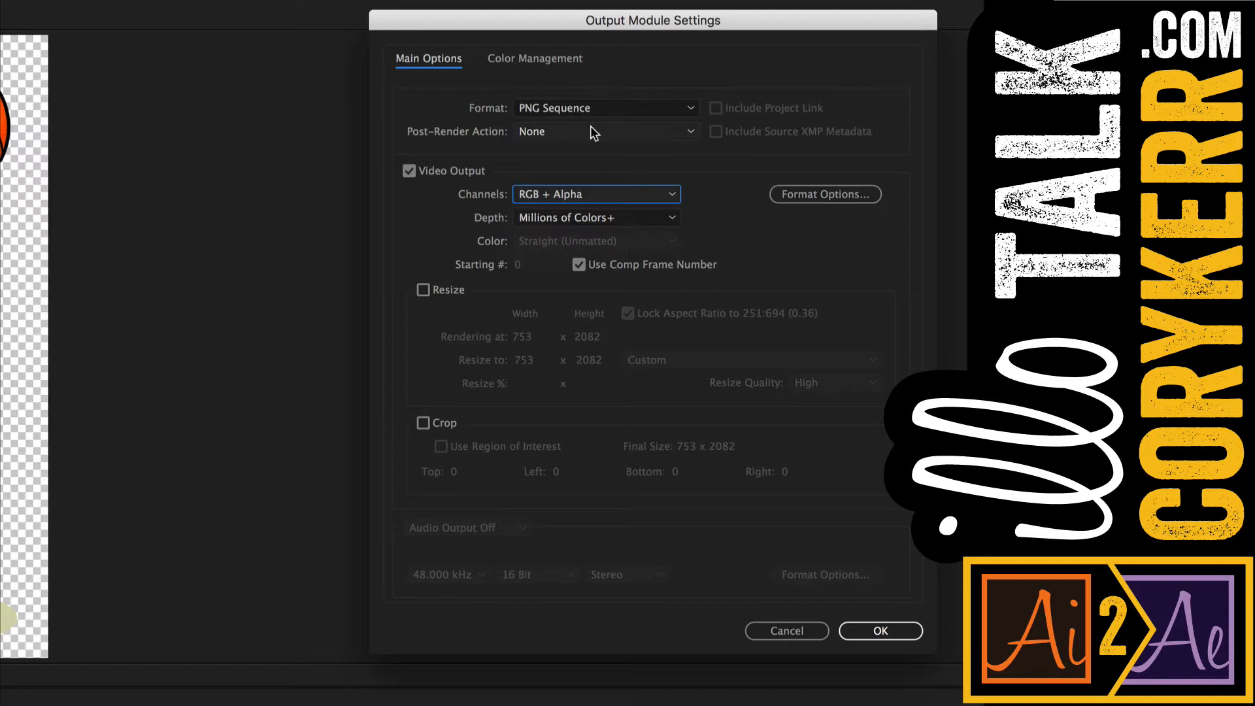
mouse_move(515, 200)
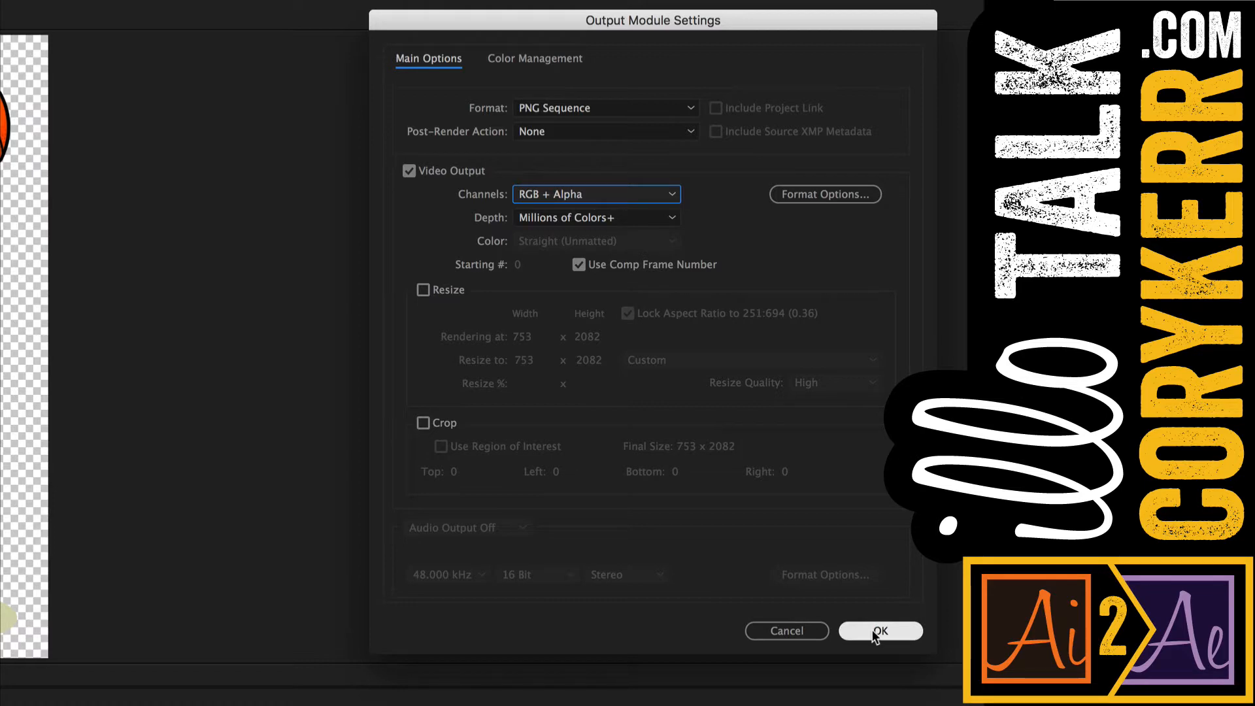
left_click(880, 631)
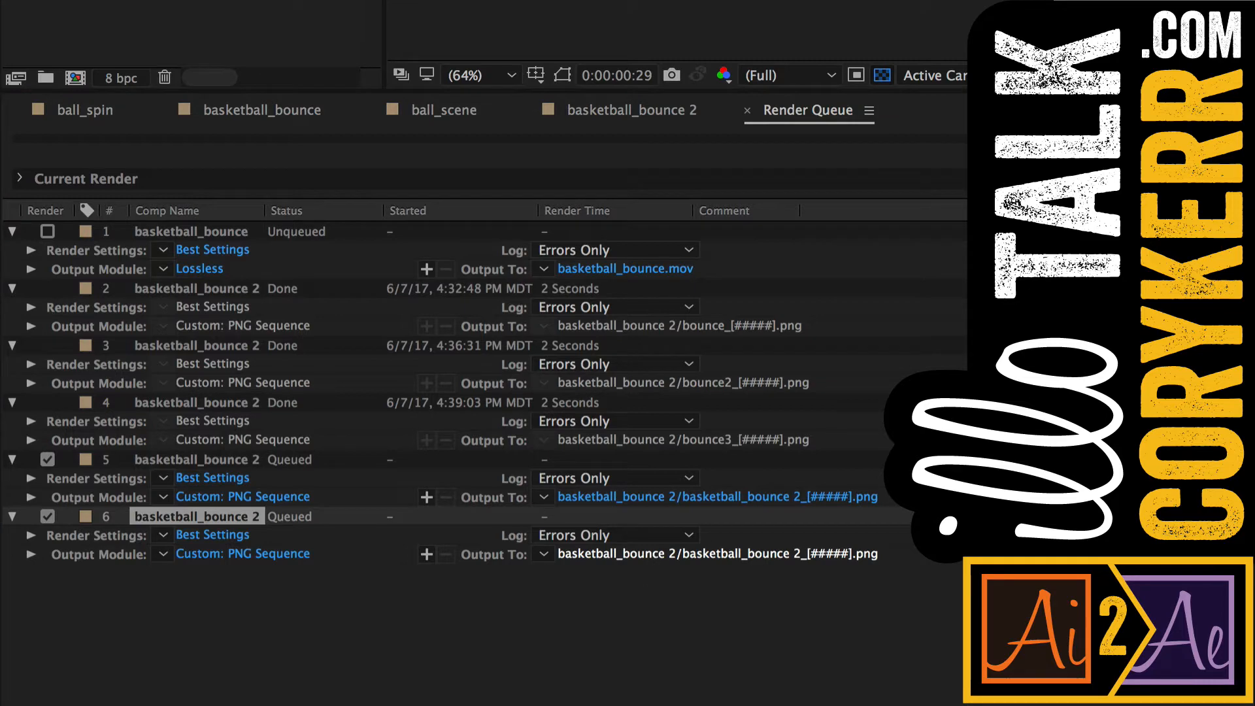
- Output frames as whatever_[#####] into a new export folder and start rendering
left_click(711, 554)
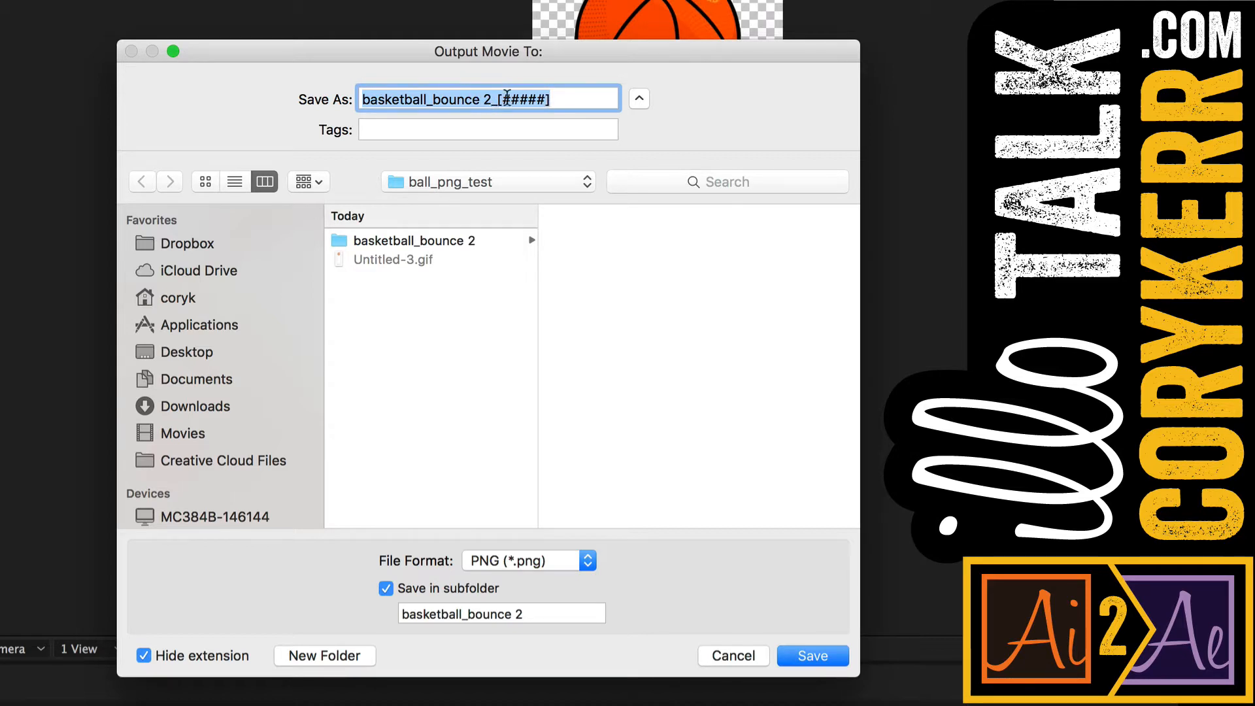
mouse_move(370, 450)
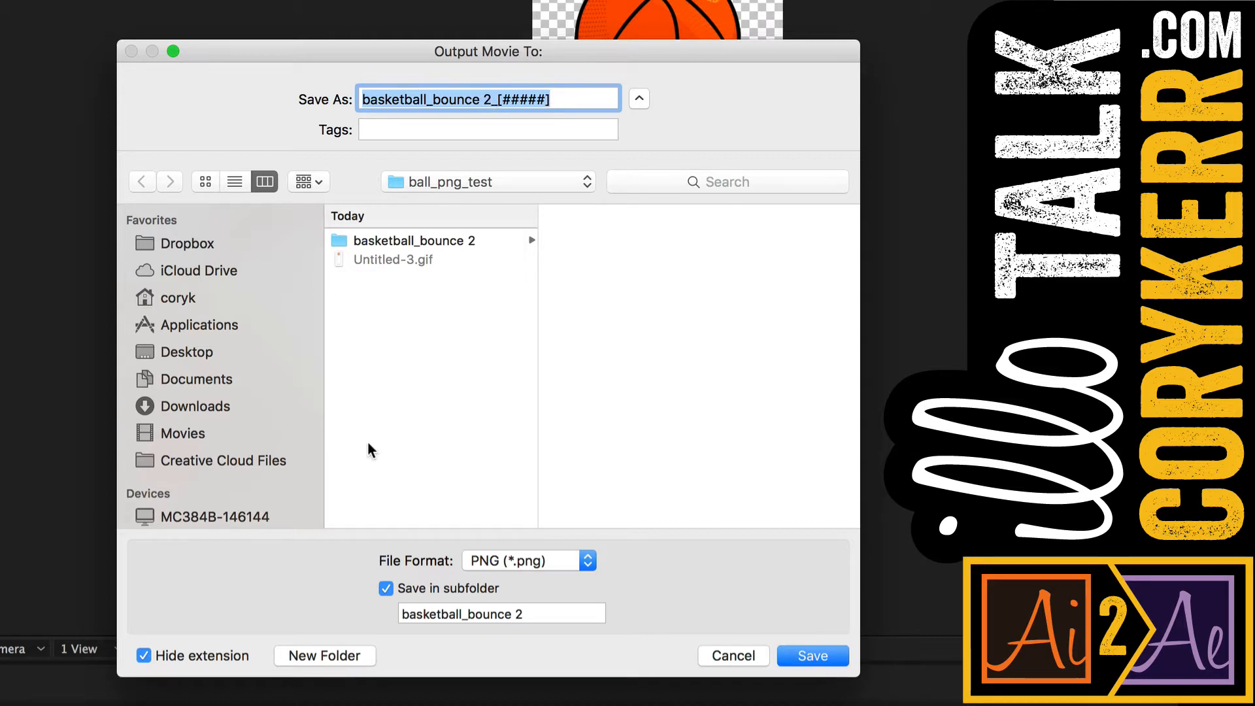
left_click(324, 655)
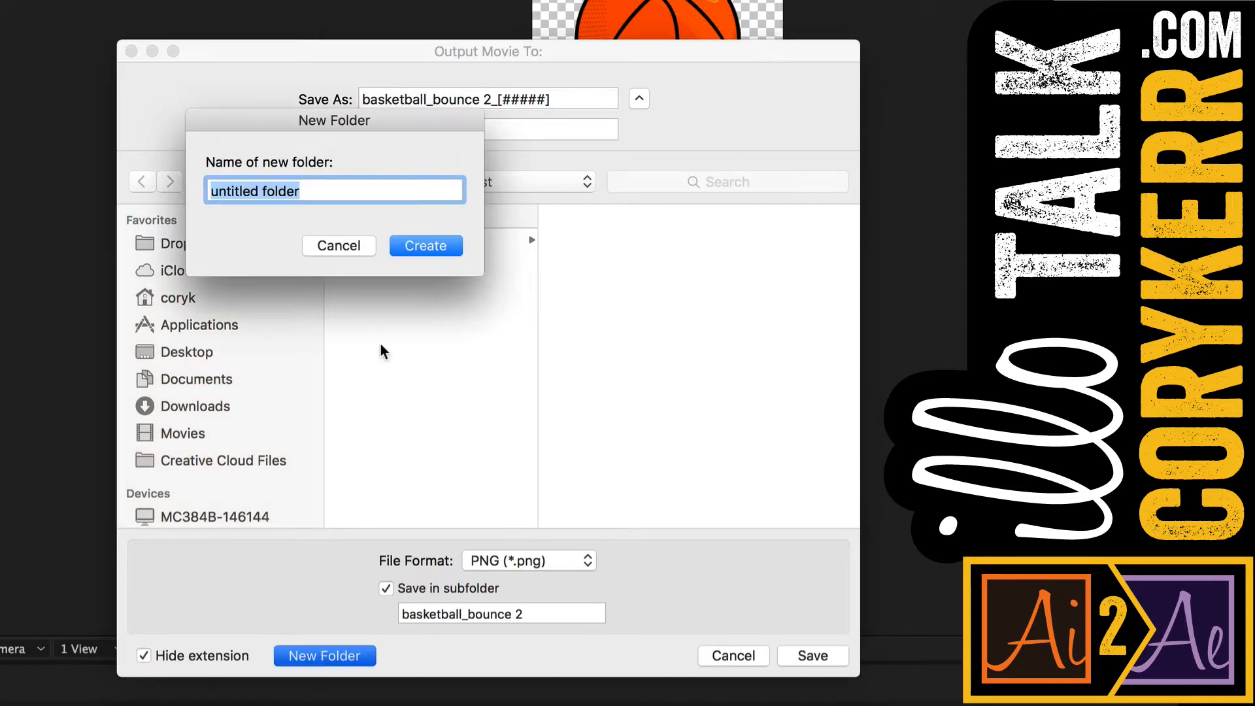
mouse_move(340, 304)
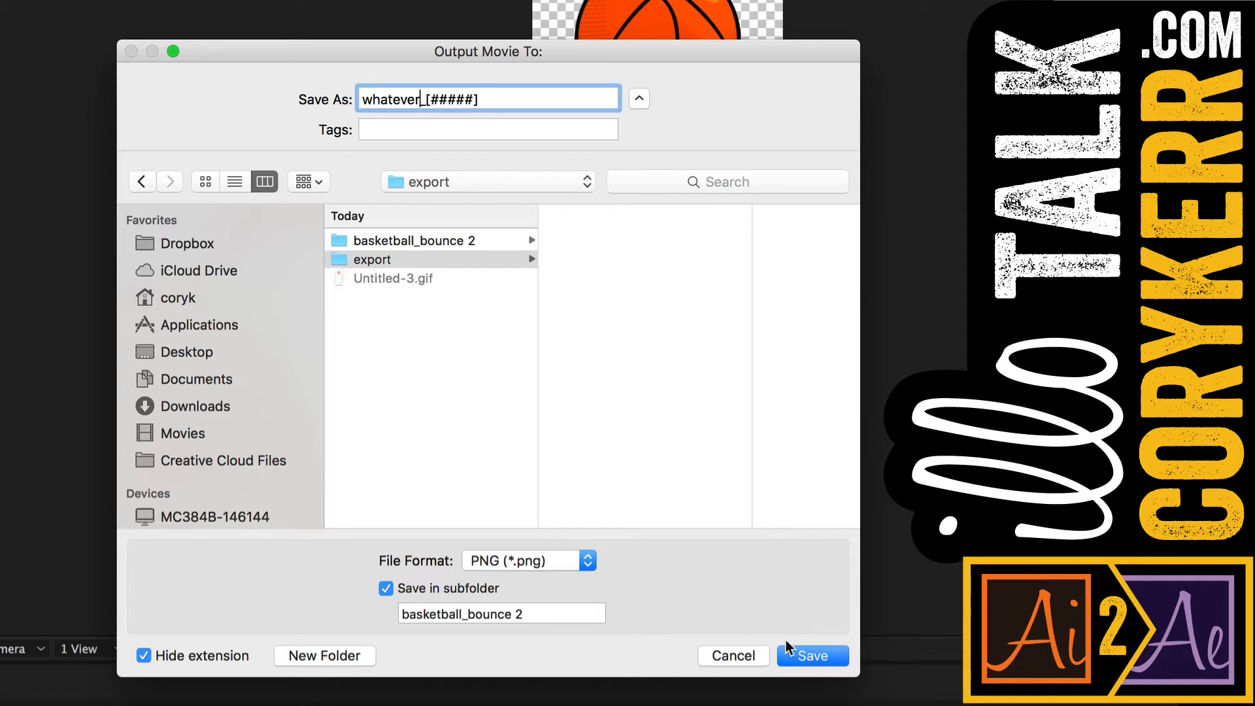
left_click(812, 655)
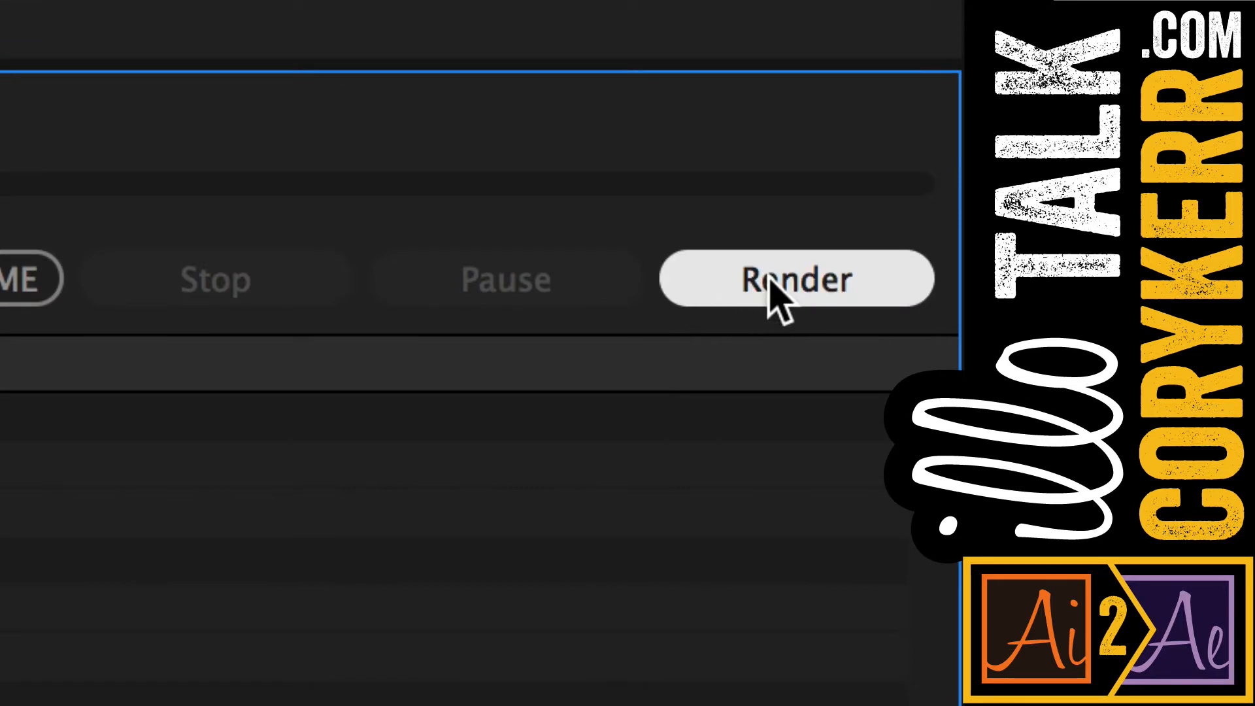
left_click(795, 279)
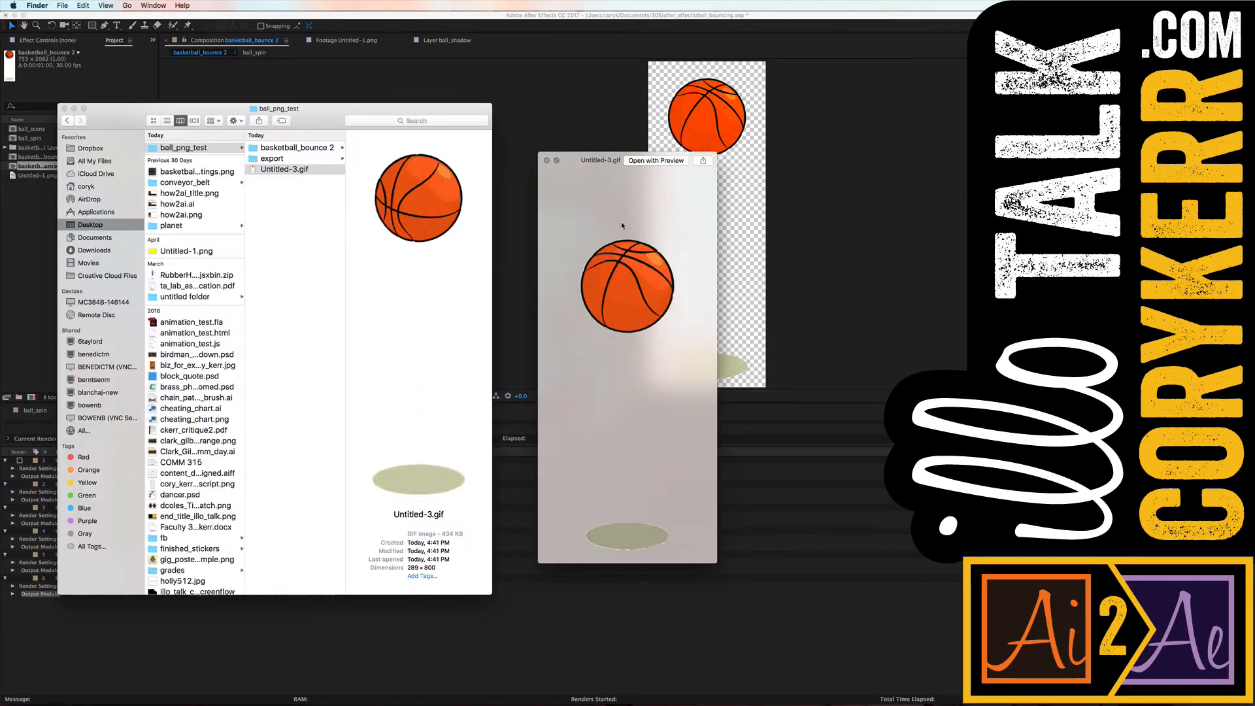
- Open the basketball_bounce 2 folder and Quick Look several rendered whatever PNG frames
left_click(284, 169)
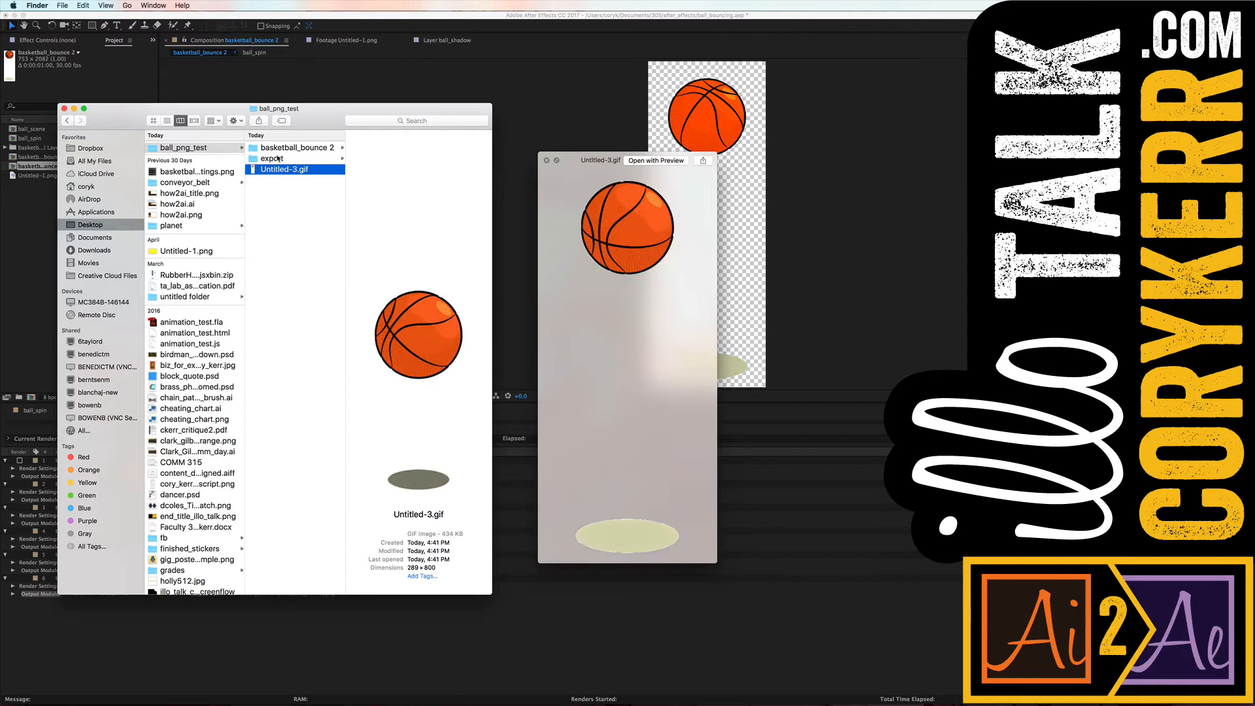
left_click(299, 146)
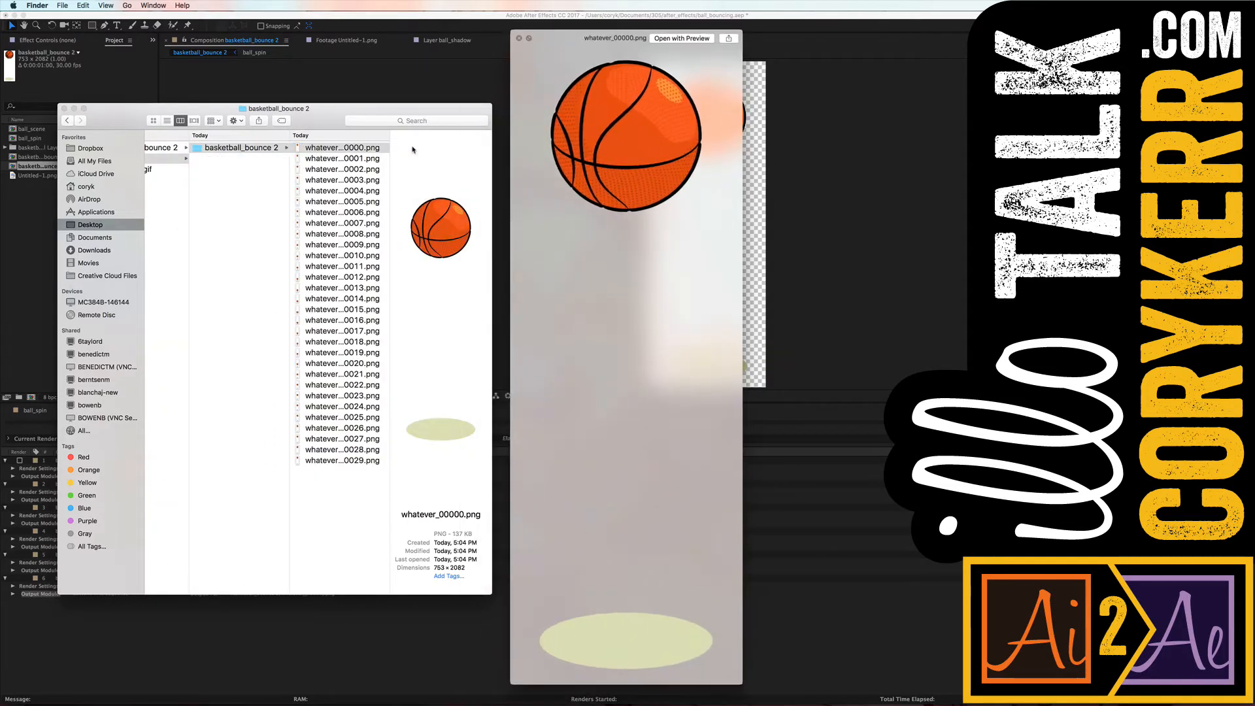
left_click(343, 157)
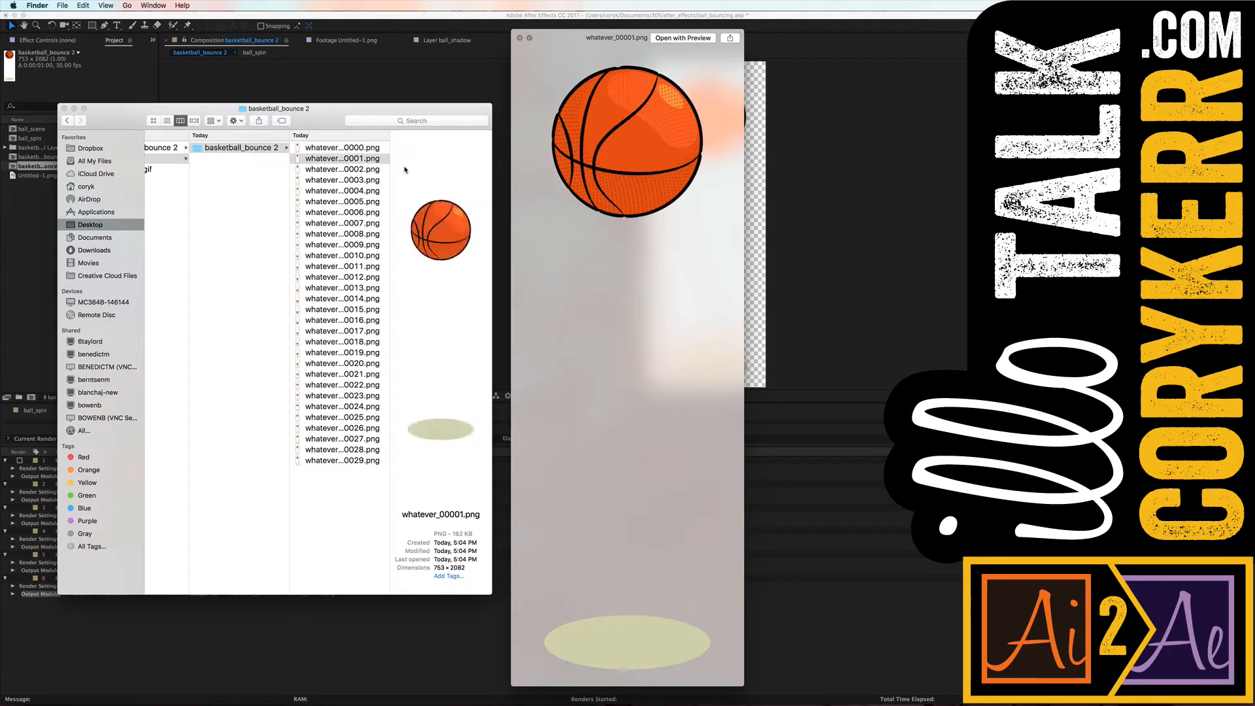
left_click(342, 266)
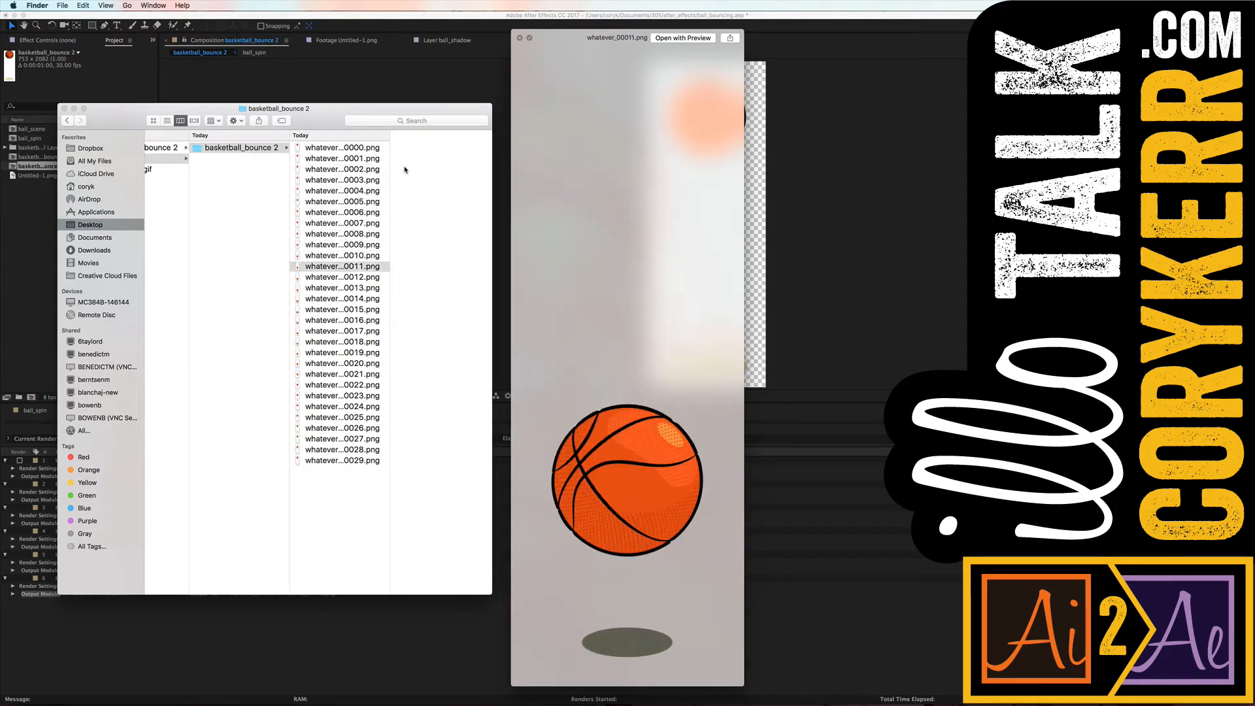
left_click(342, 363)
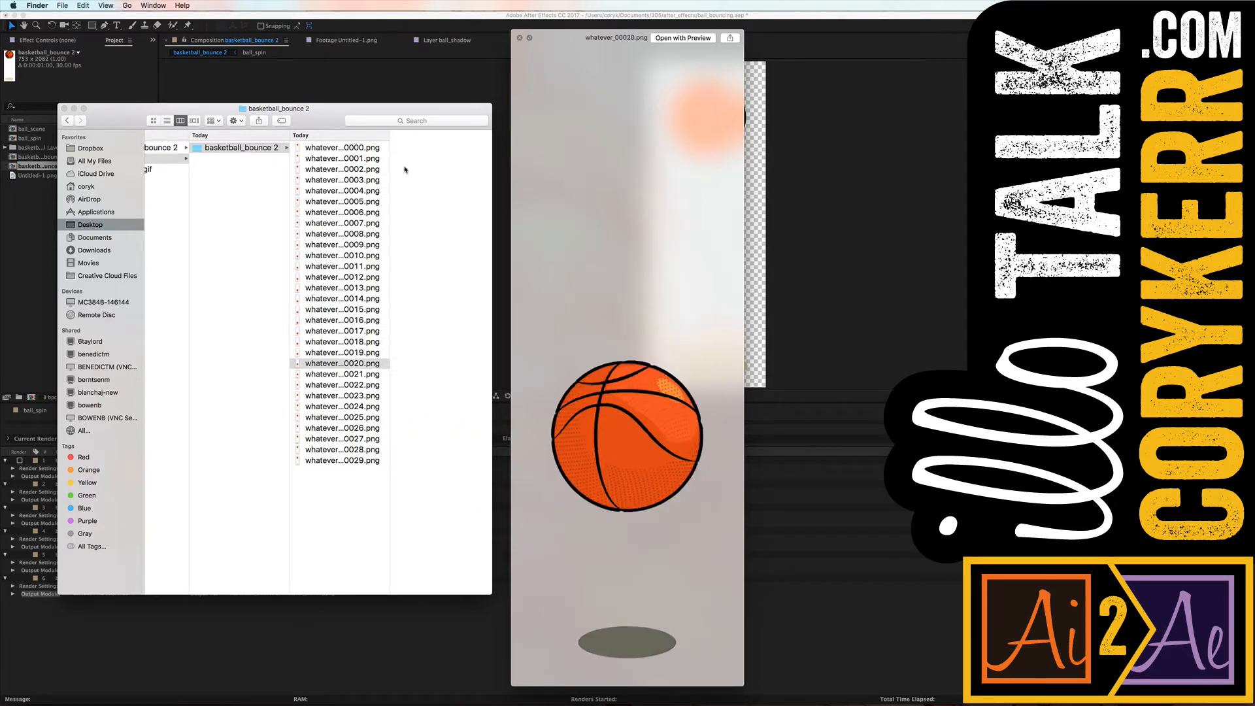
left_click(342, 460)
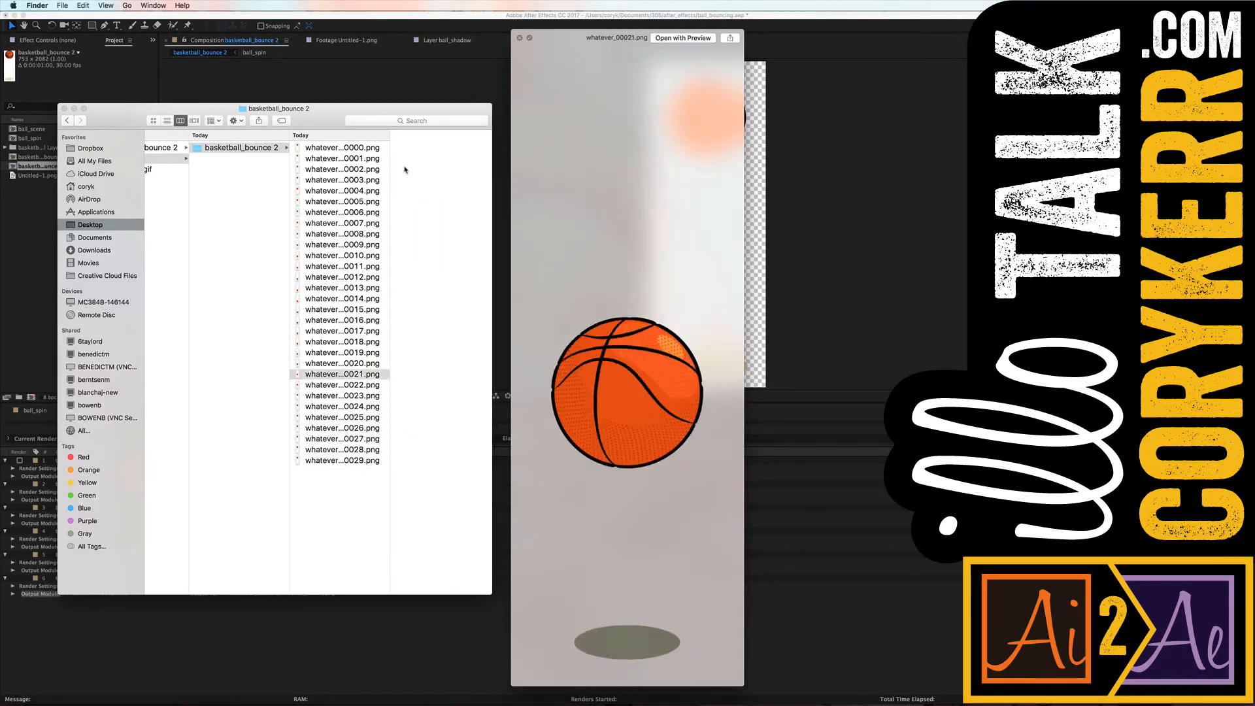
left_click(342, 309)
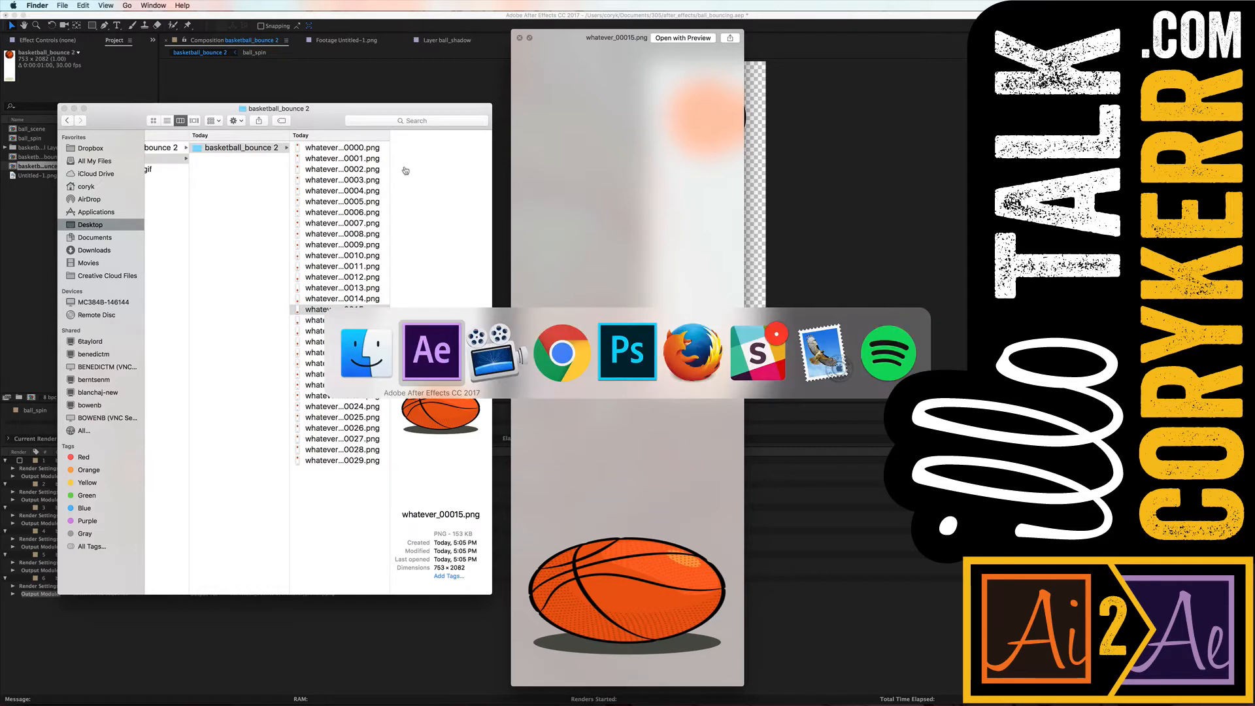
- Open Desktop/basketball_bounce 2/whatever_00000.png in Photoshop with Image Sequence checked
left_click(627, 353)
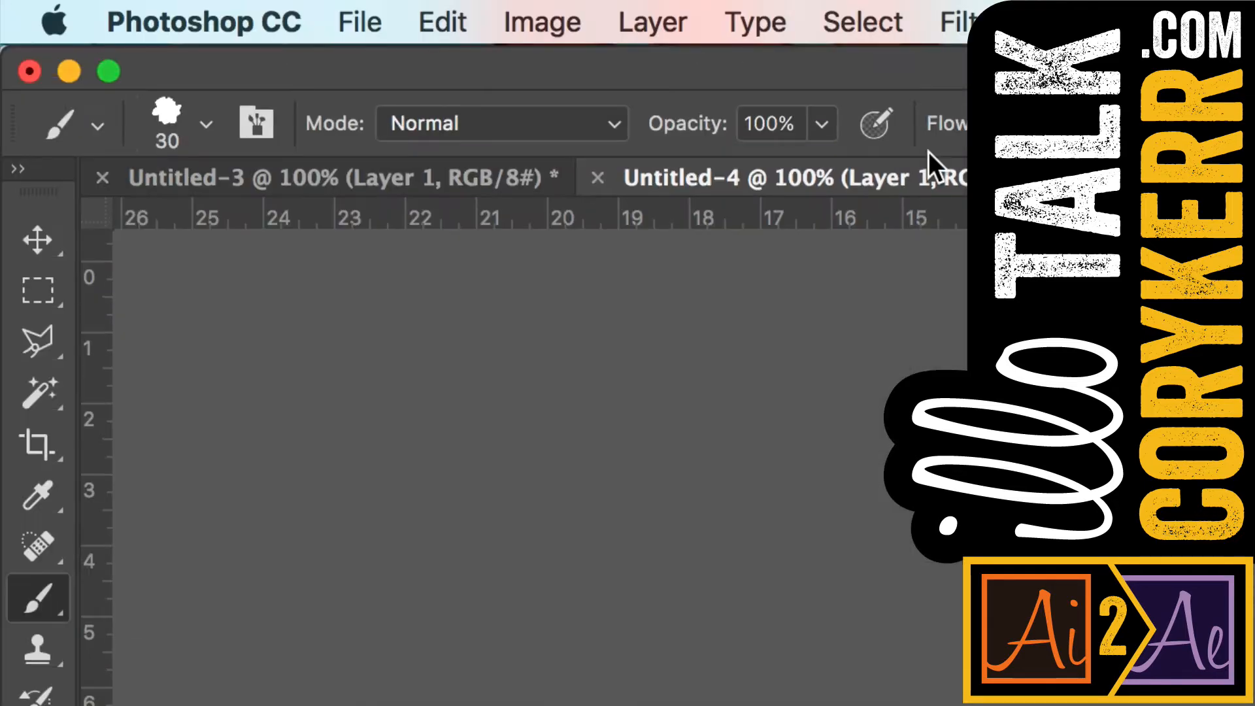
left_click(358, 21)
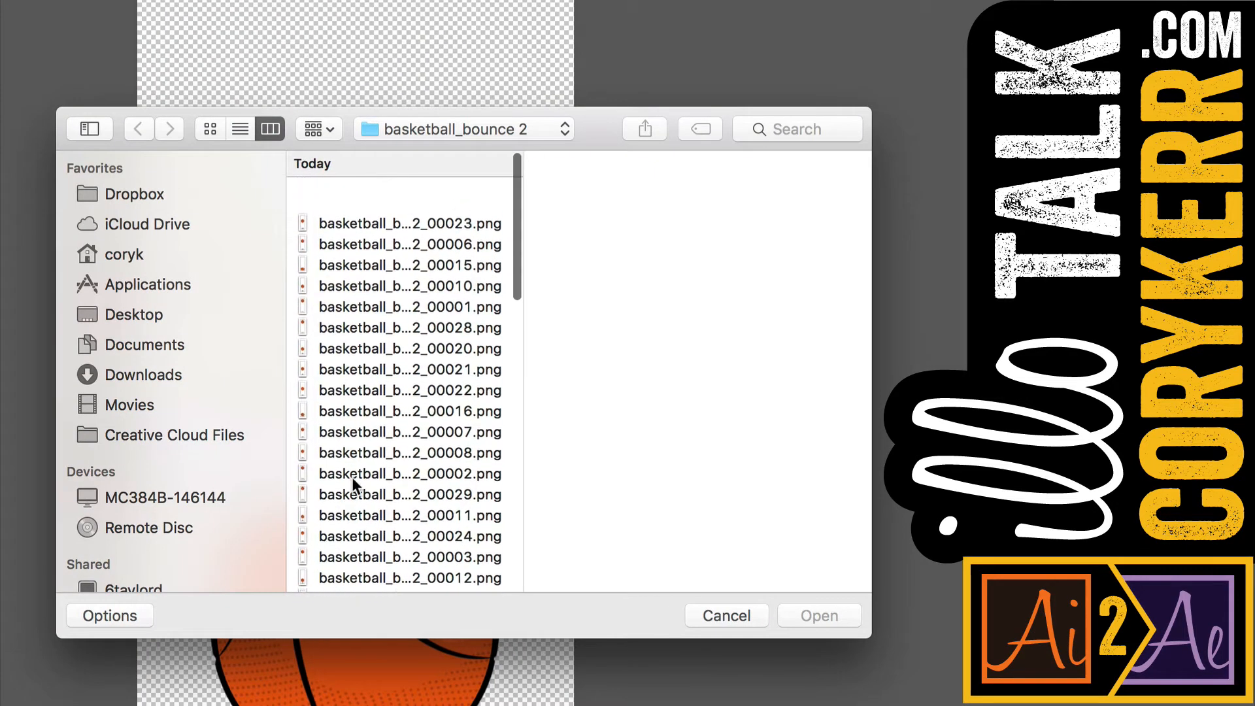
left_click(133, 314)
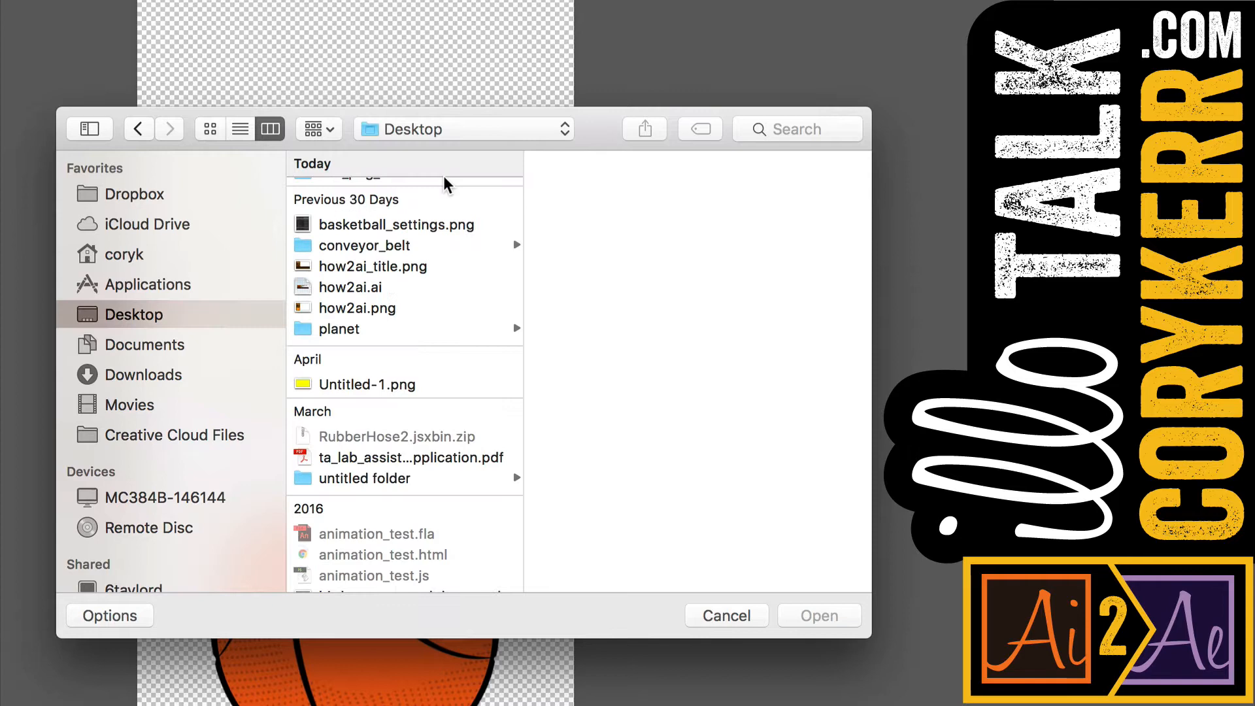
left_click(362, 190)
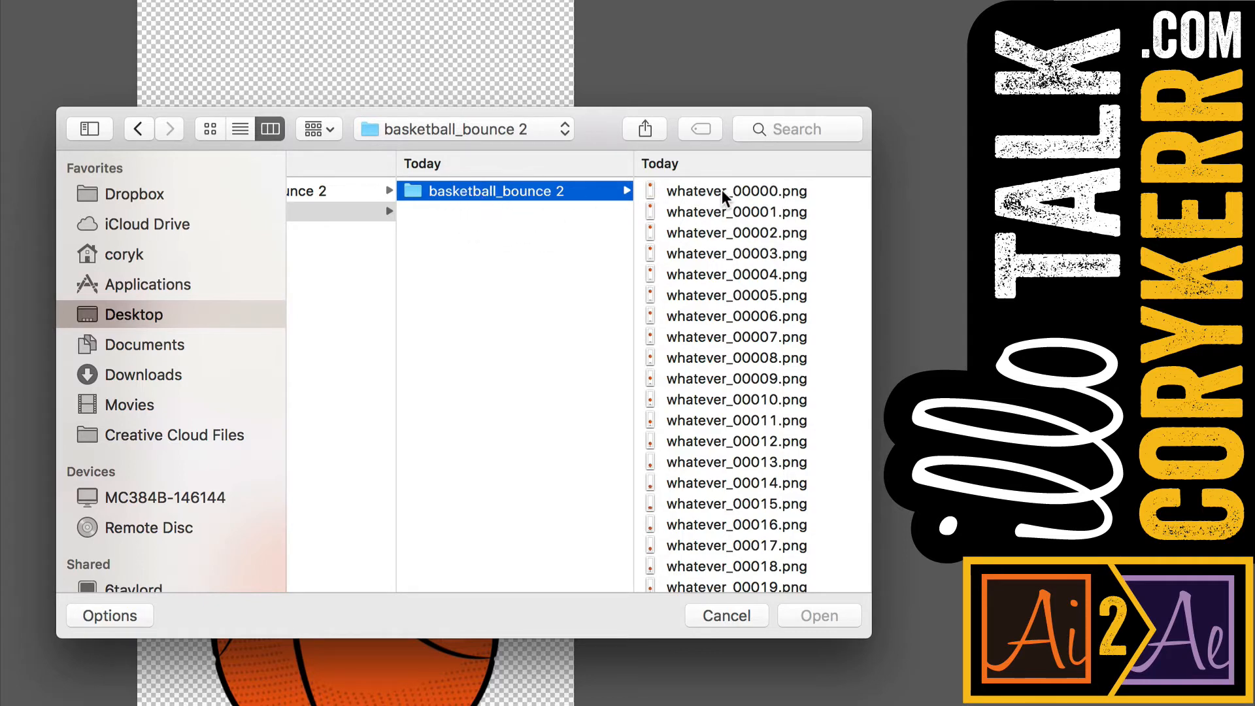
left_click(735, 191)
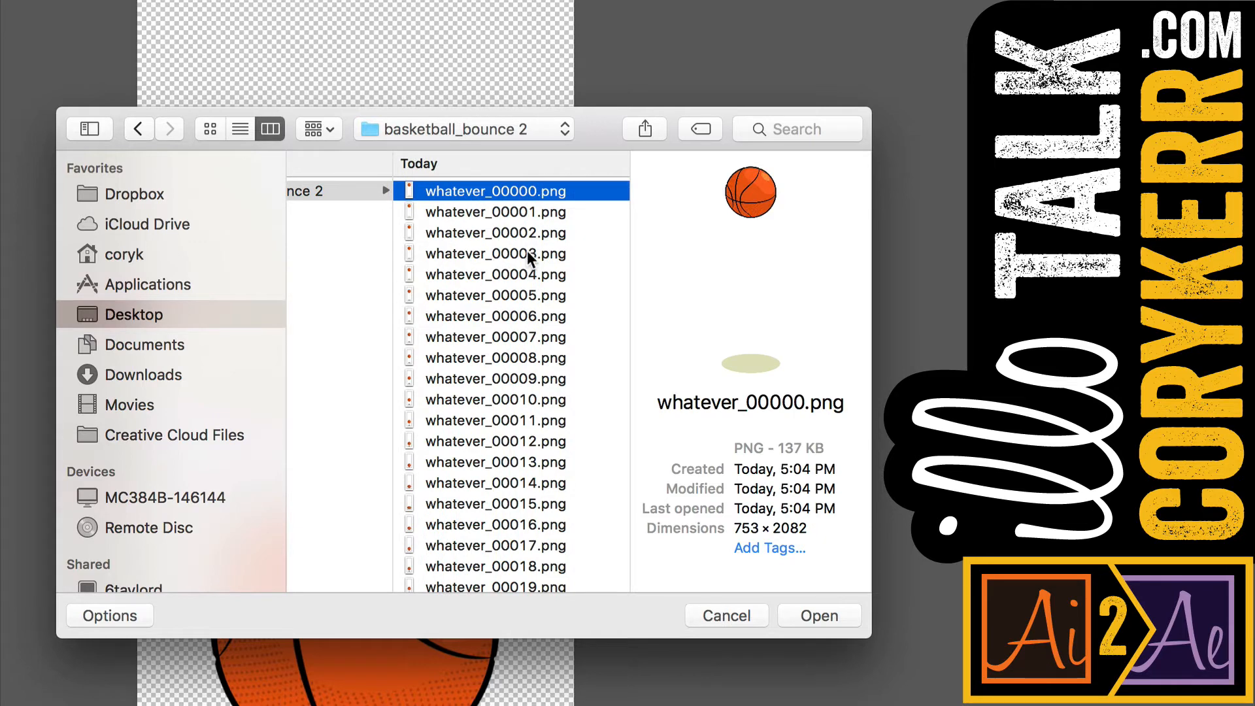
left_click(109, 615)
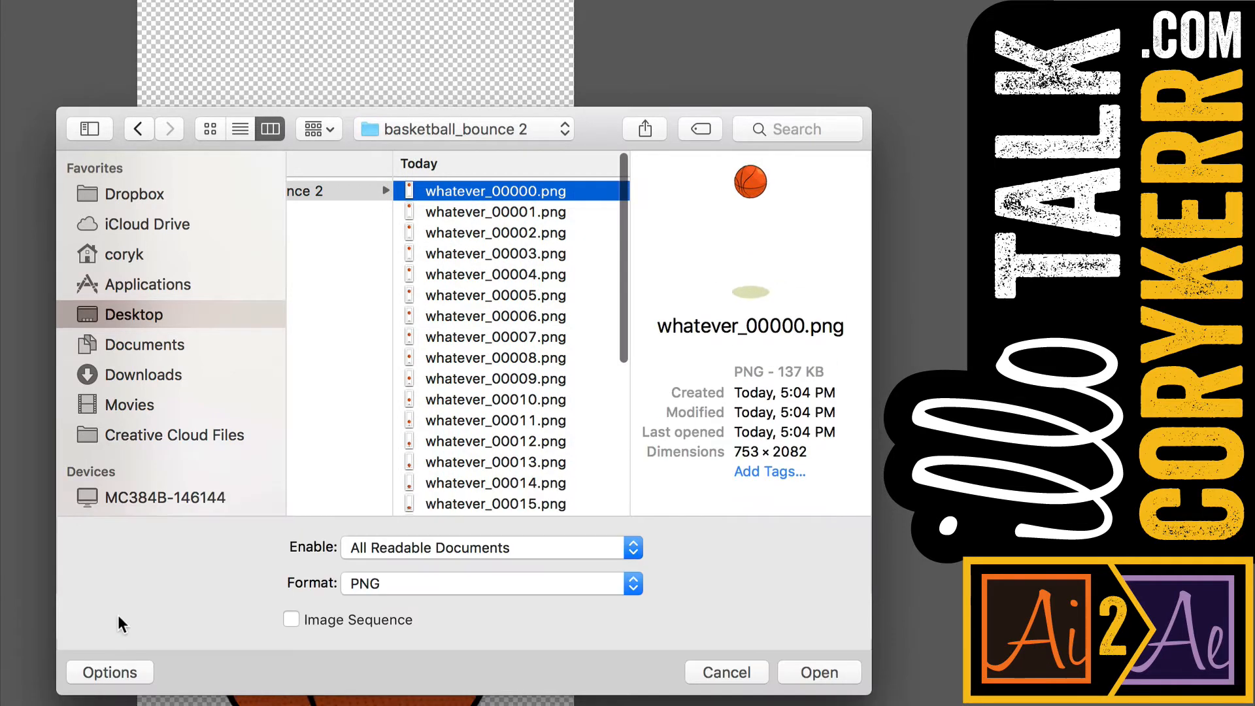
mouse_move(275, 668)
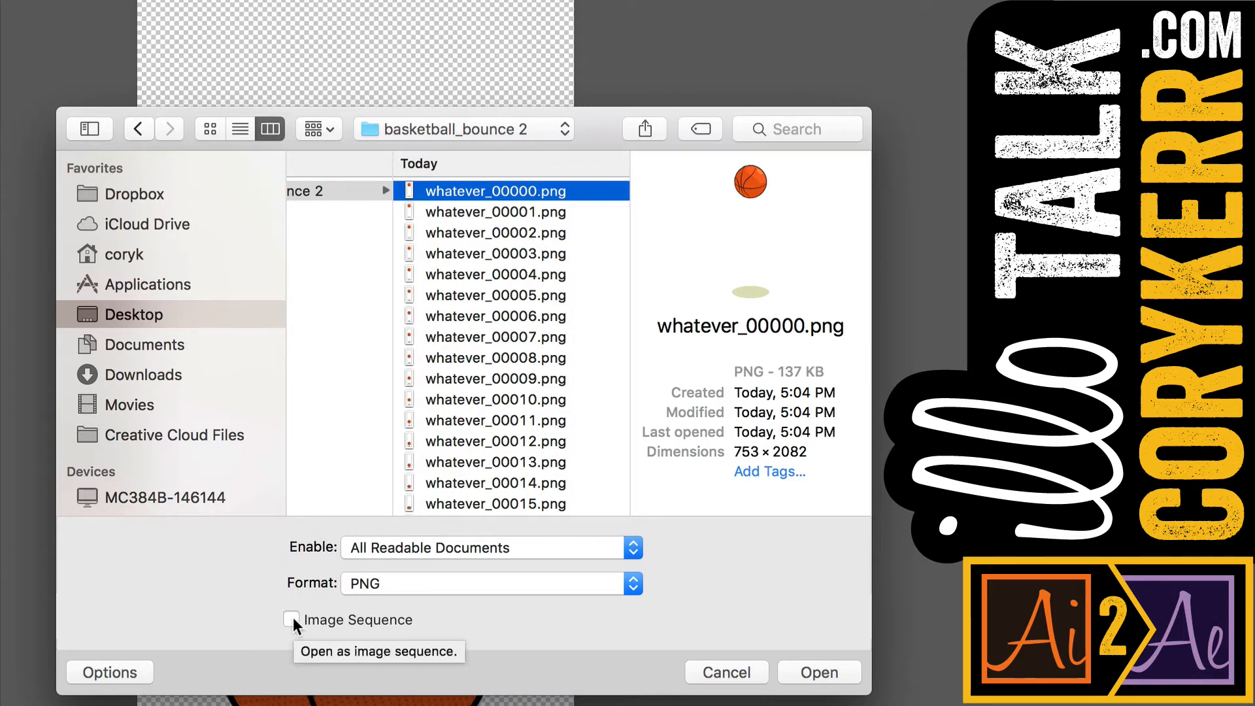
left_click(291, 619)
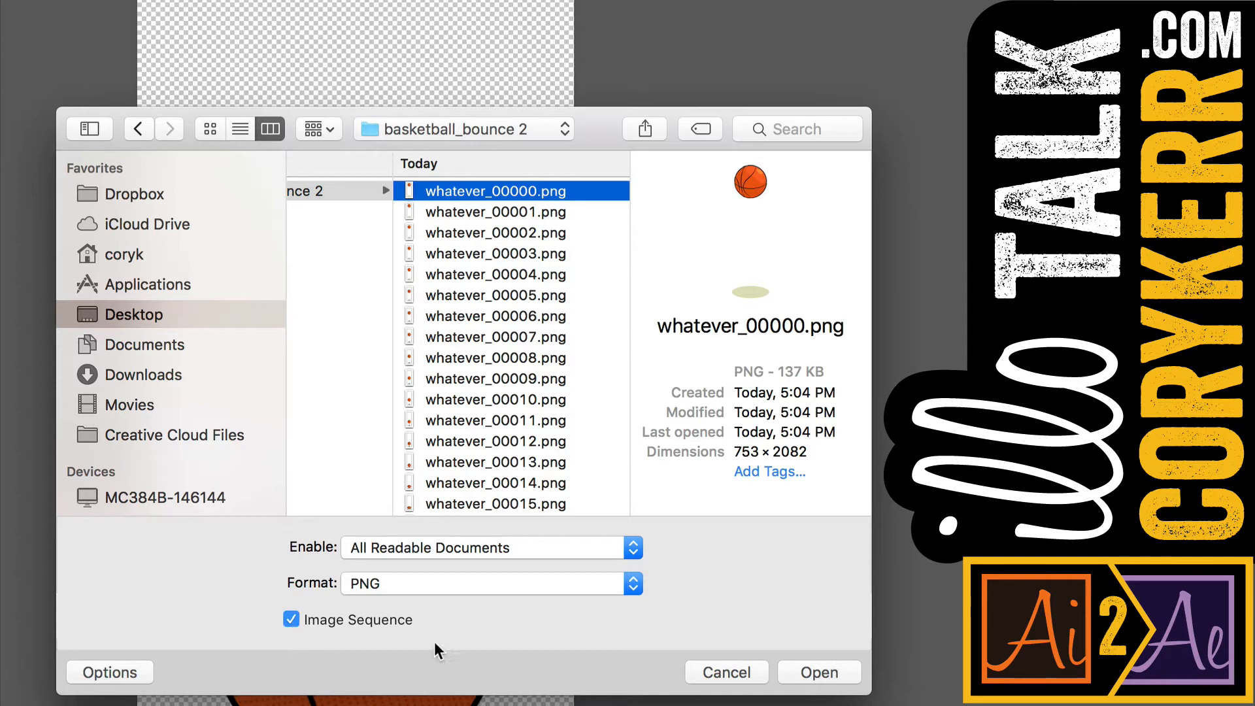
mouse_move(410, 199)
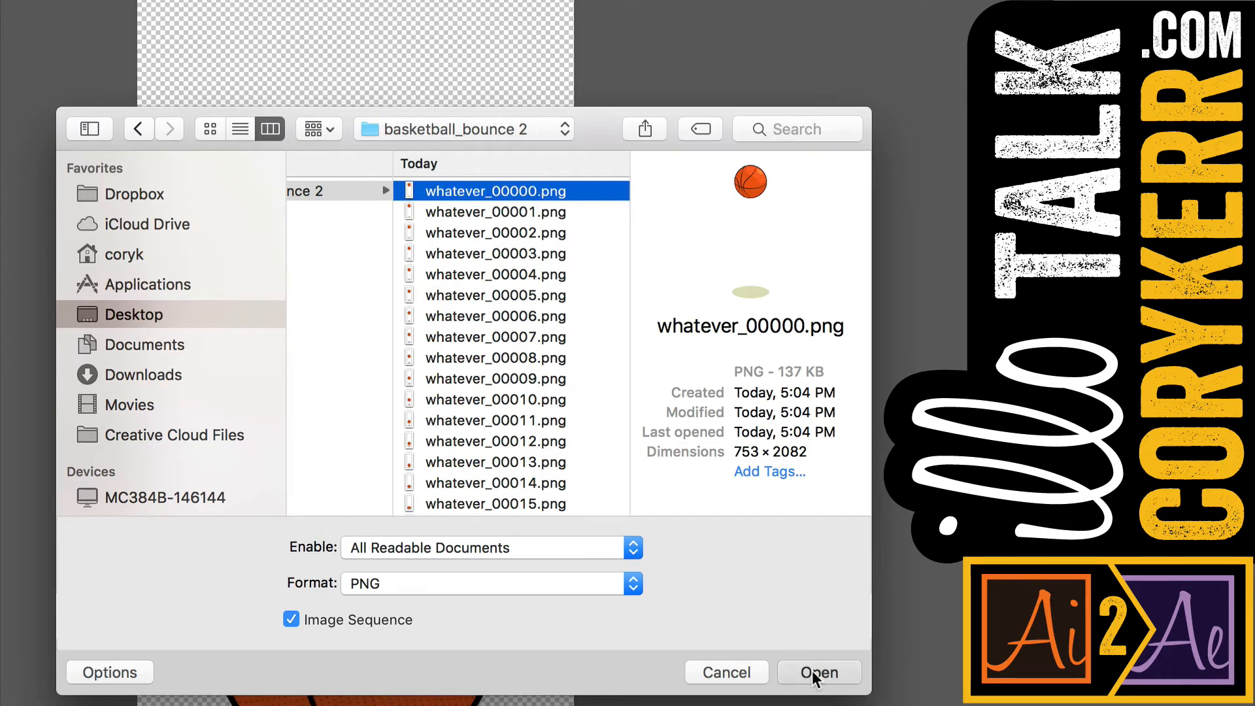
left_click(818, 672)
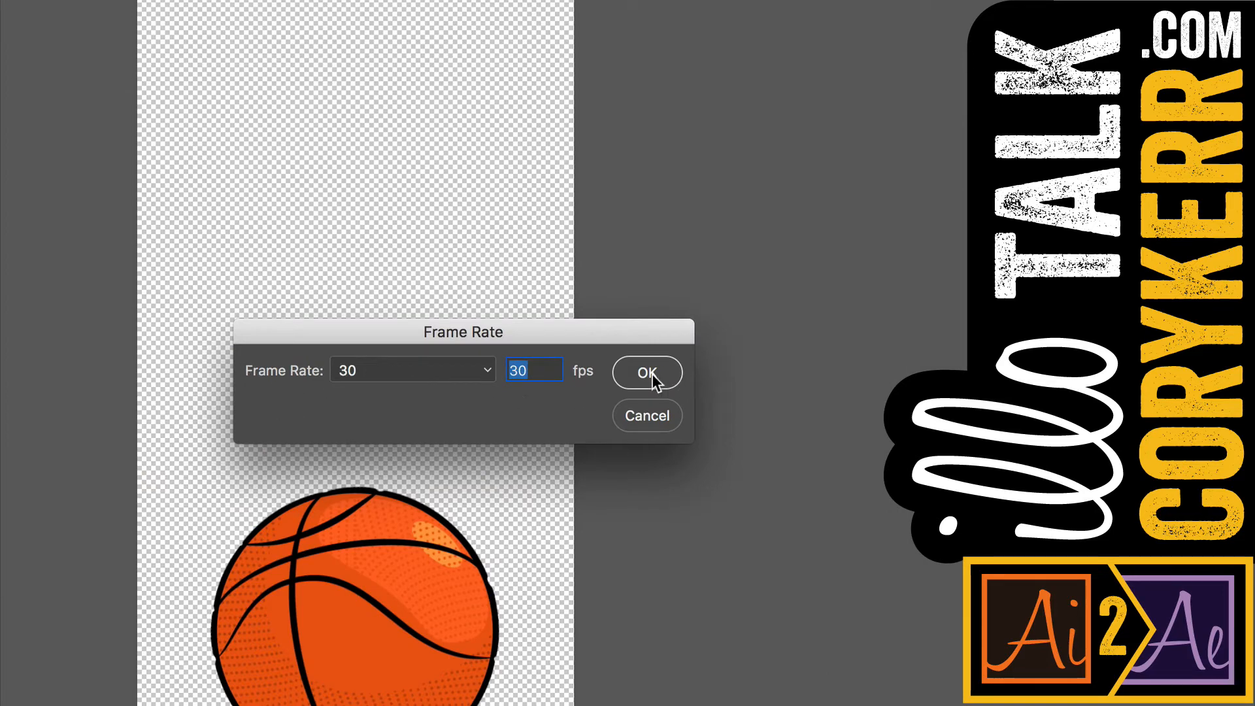
- Accept the 30 fps frame rate and show the Layers panel
left_click(647, 372)
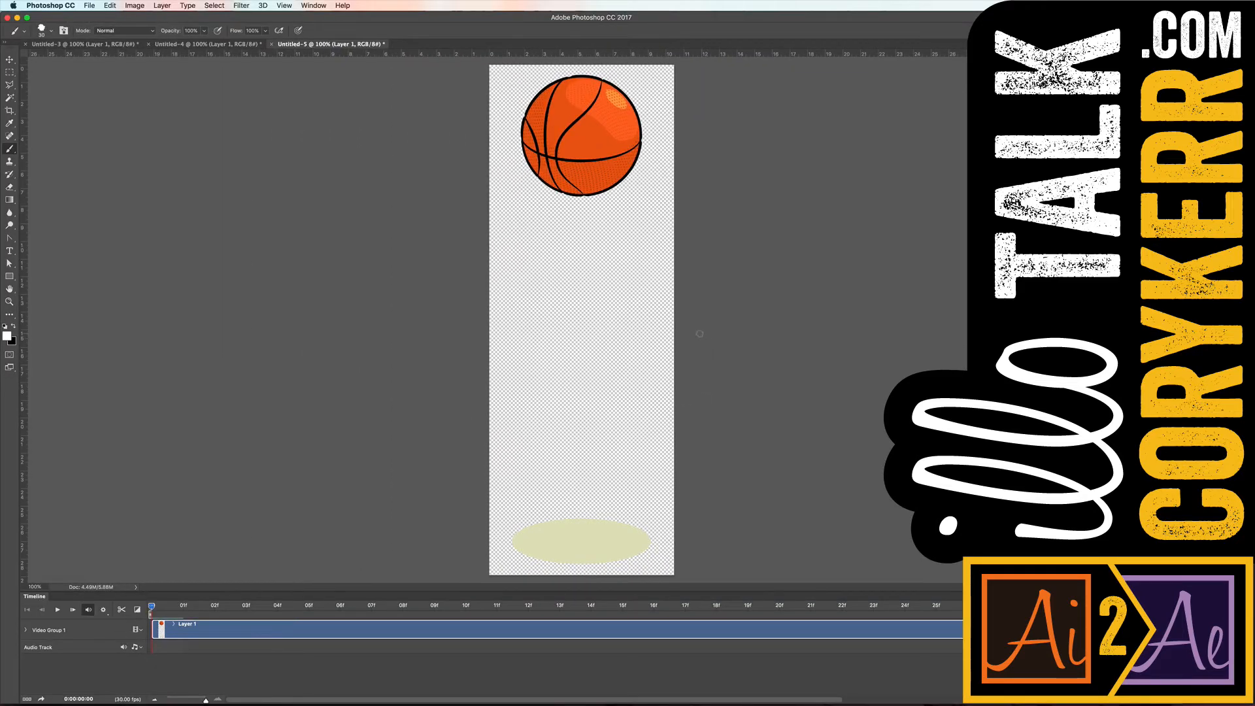
mouse_move(294, 193)
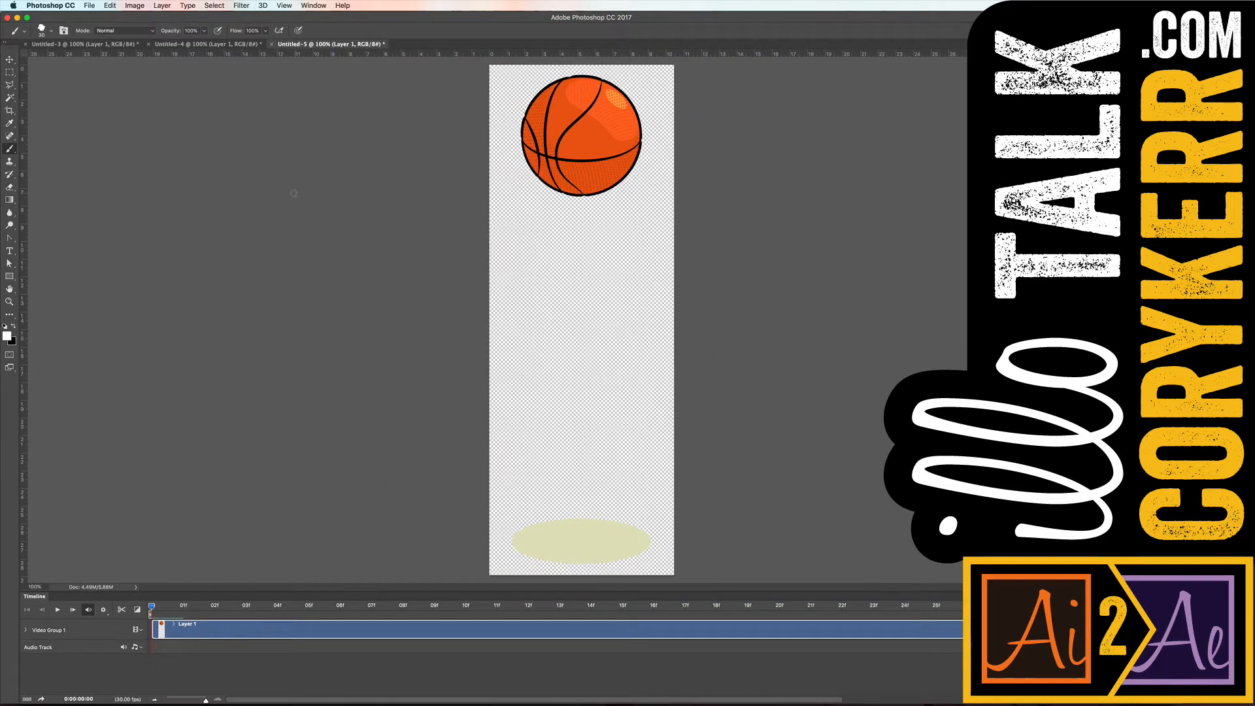
left_click(312, 6)
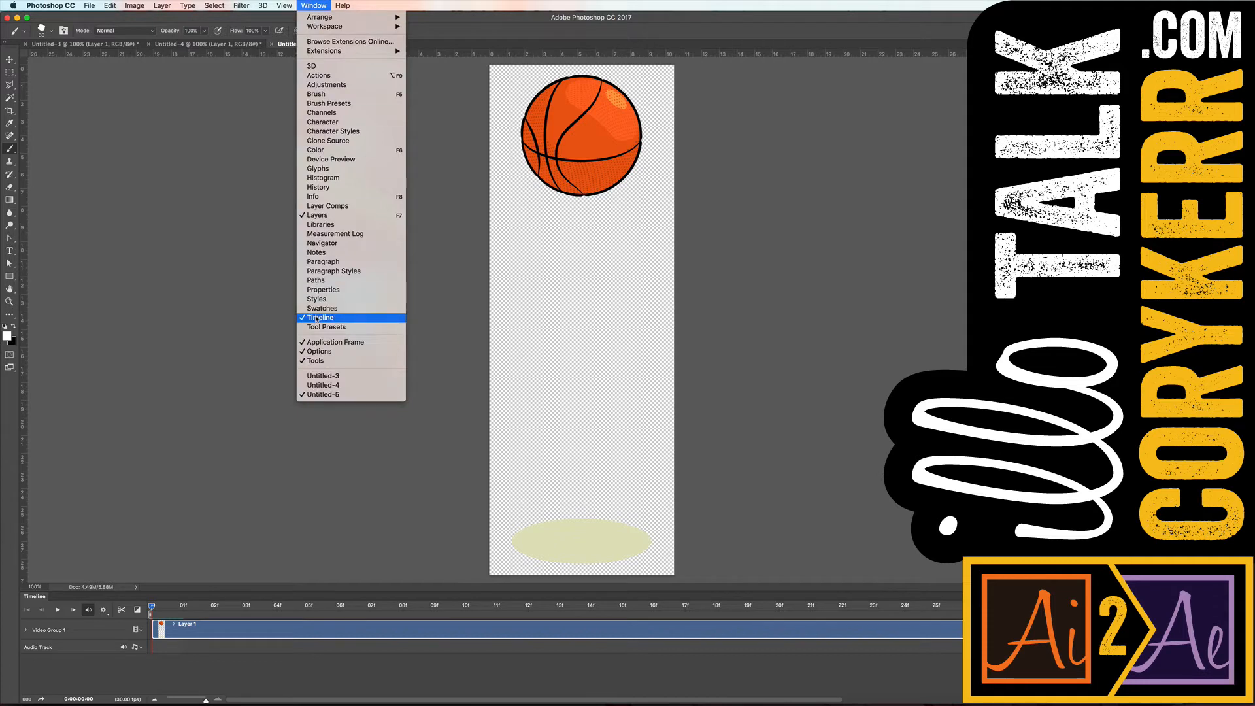
left_click(318, 317)
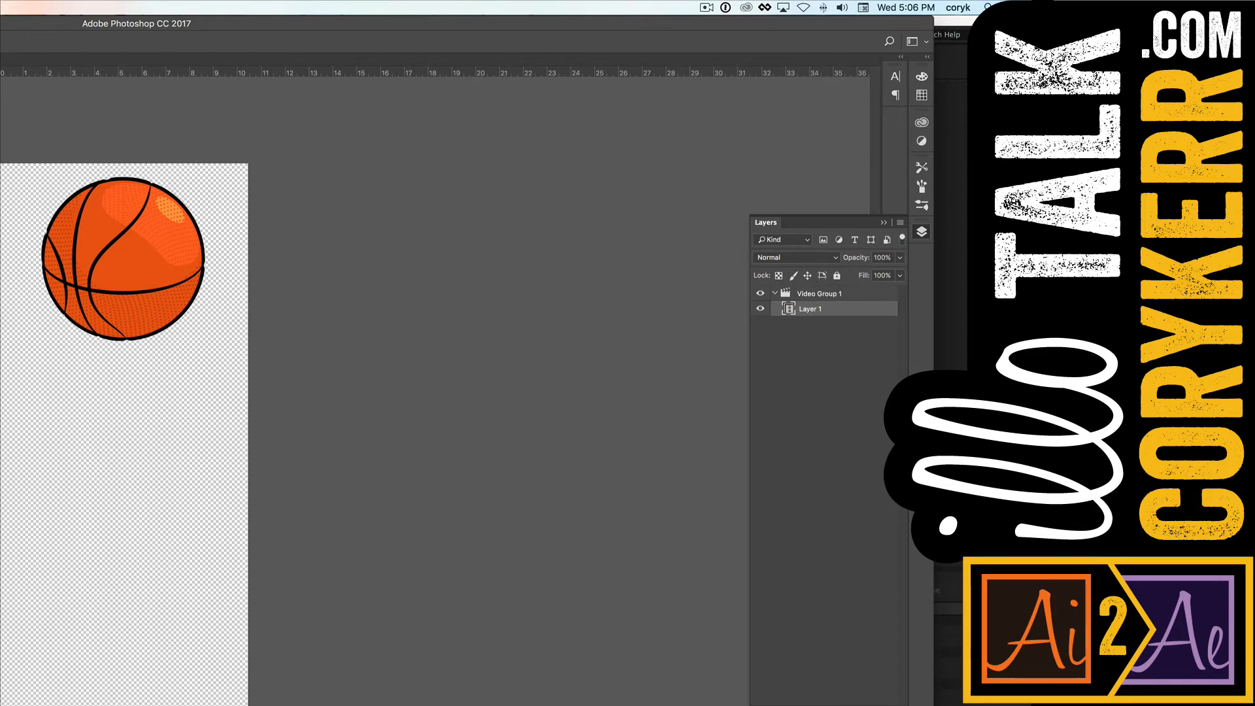
- Show the Timeline panel and scrub to later frames of the bounce
left_click(646, 11)
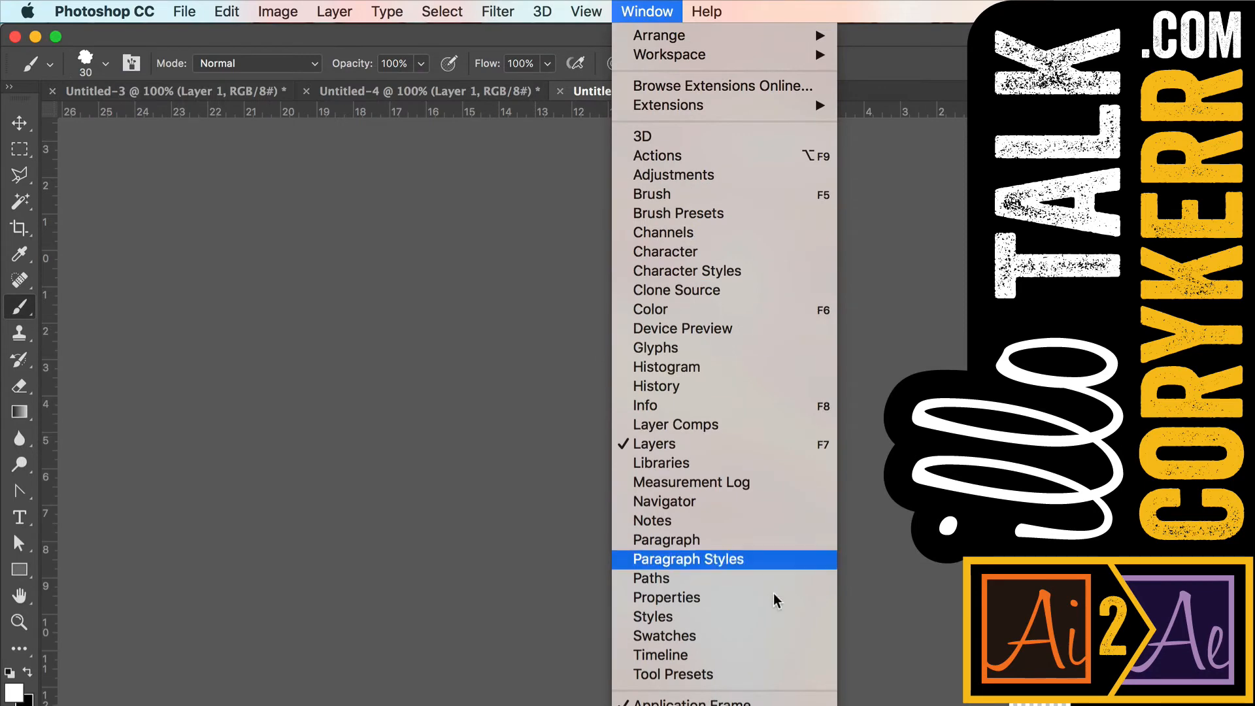
left_click(660, 655)
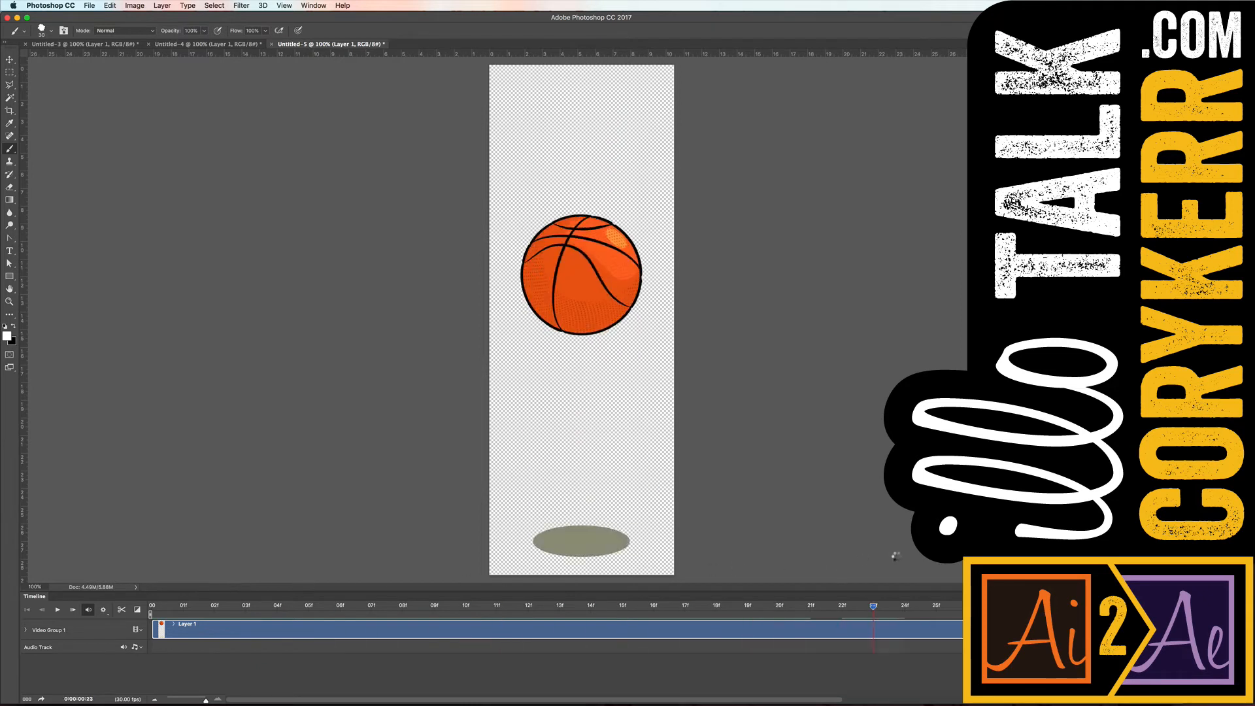
left_click(903, 606)
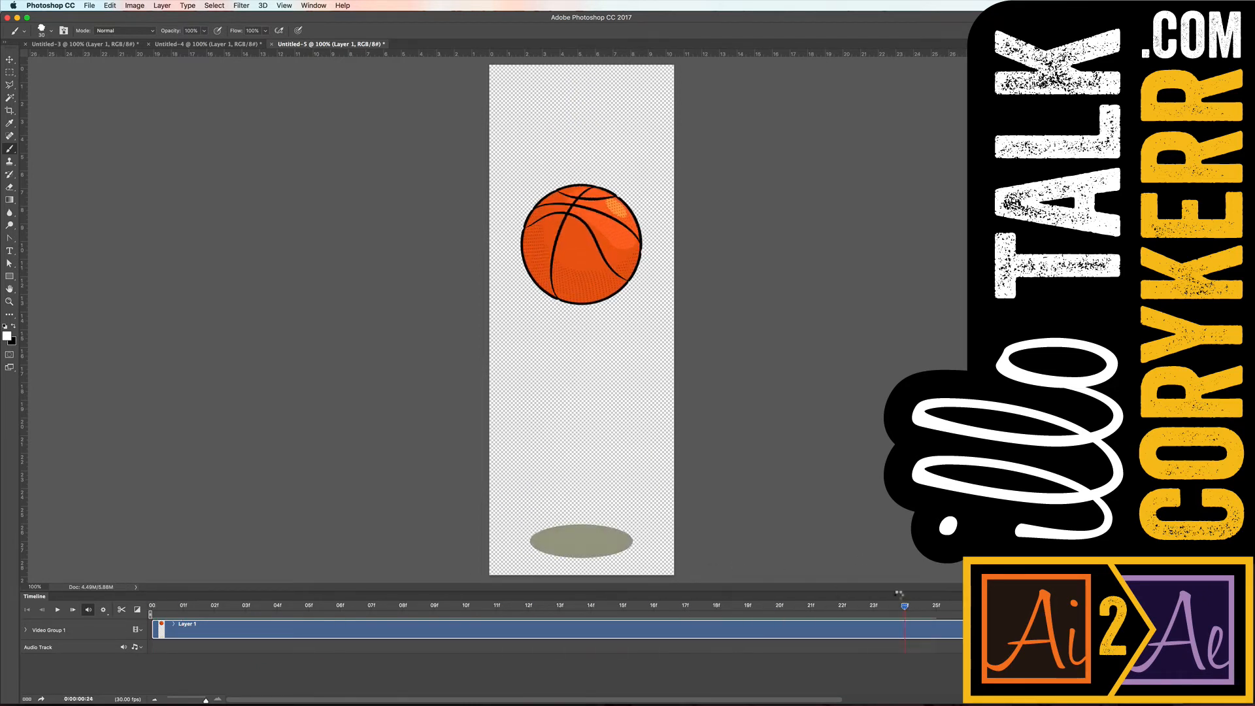
left_click(182, 606)
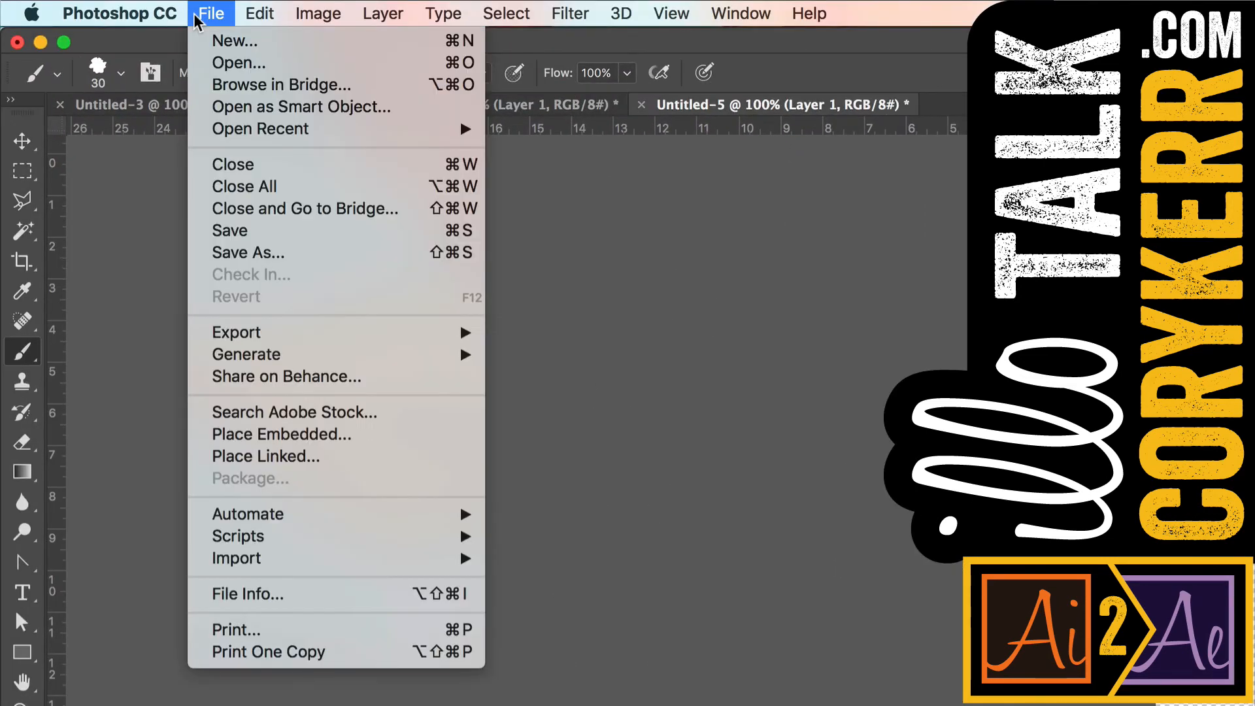
mouse_move(235, 331)
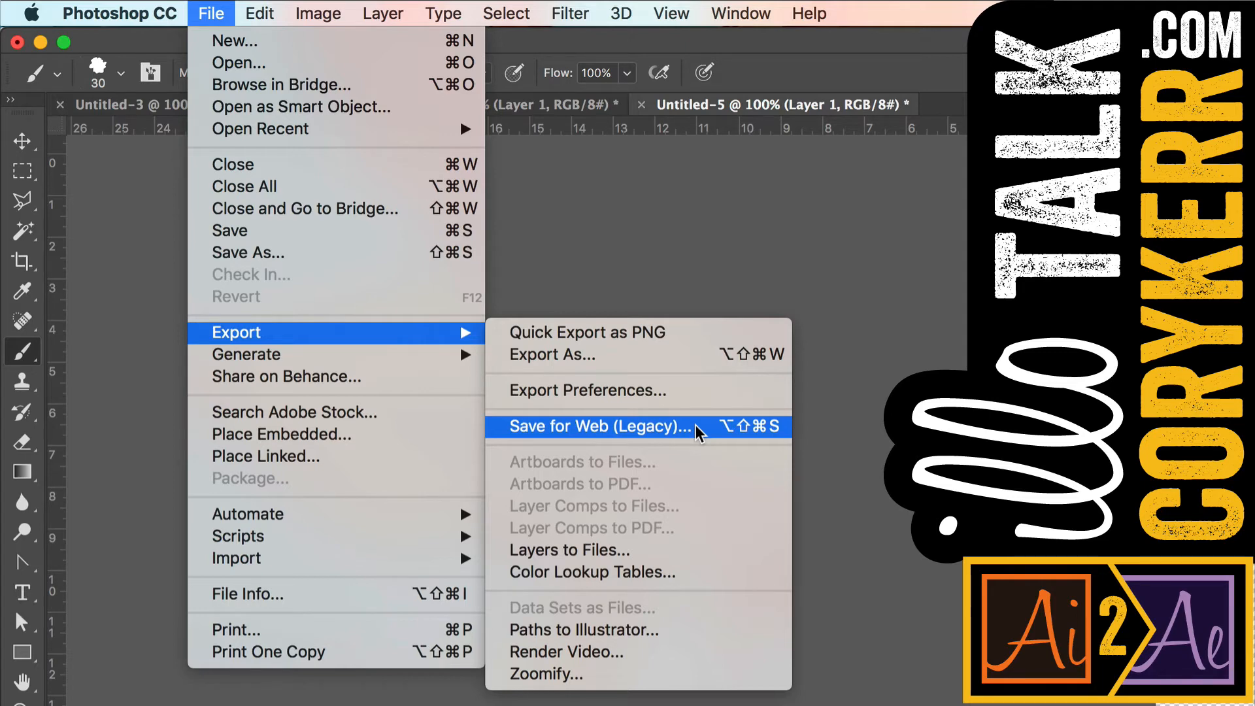
- Open File > Export > Save for Web (Legacy) for the bounce animation
left_click(596, 425)
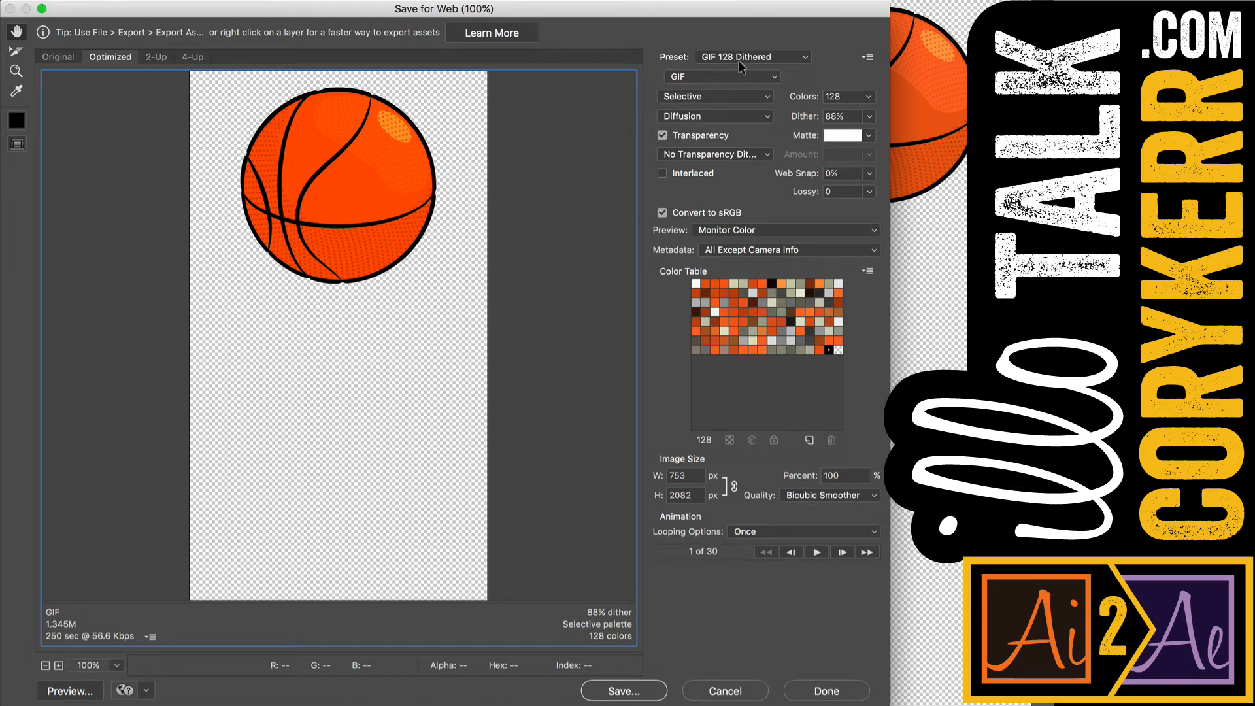
- Use the GIF 128 Dithered preset and resize the height to 800 px (289 × 800)
left_click(751, 56)
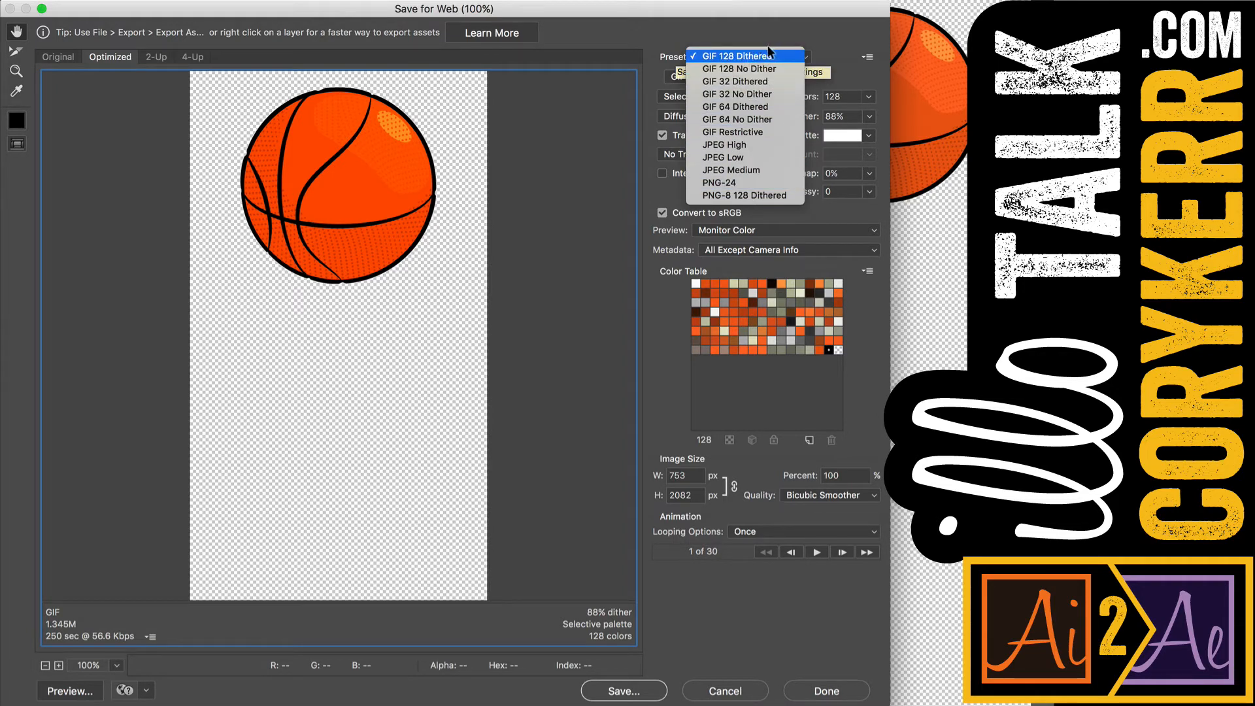
left_click(744, 55)
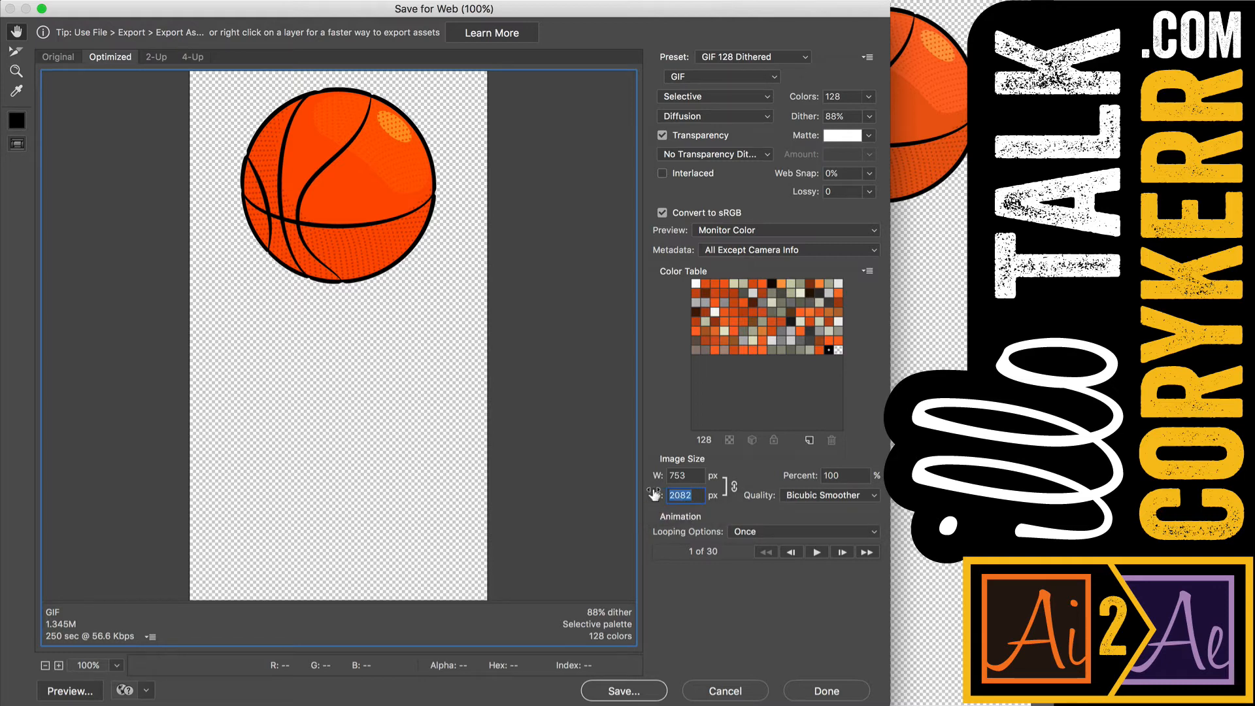
type("800")
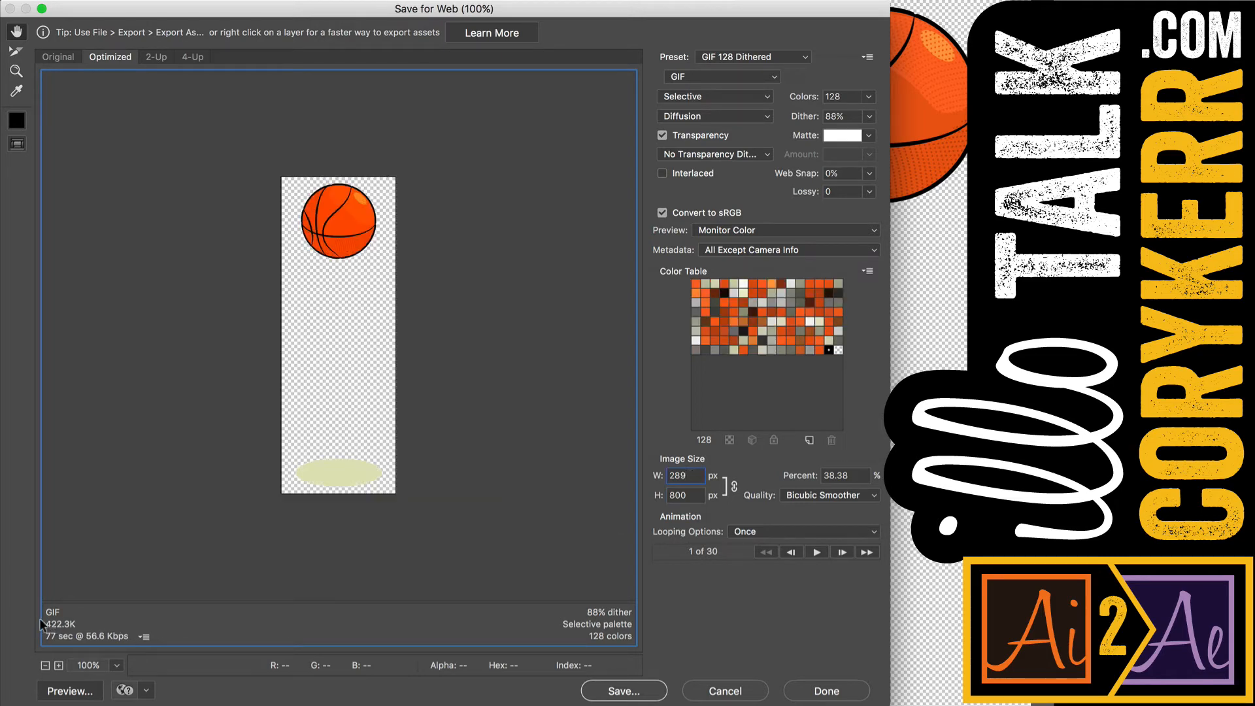
mouse_move(832, 573)
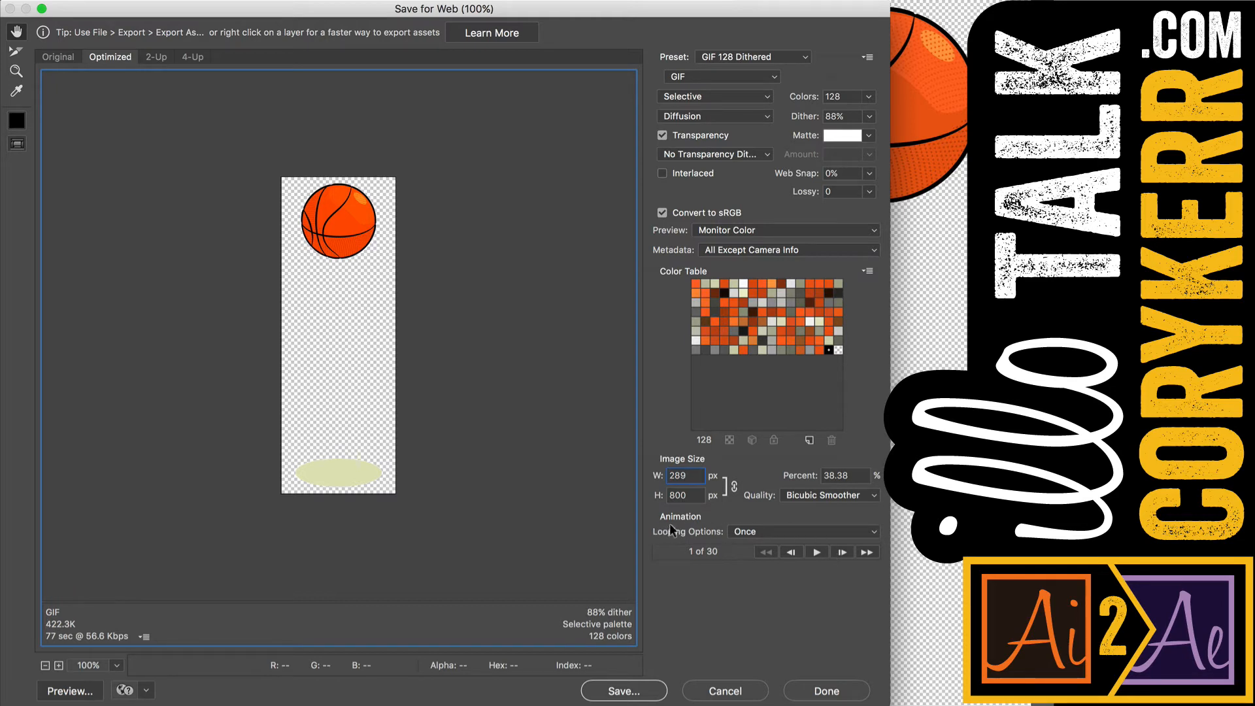
- Play and then stop the animation preview in Save for Web
left_click(816, 552)
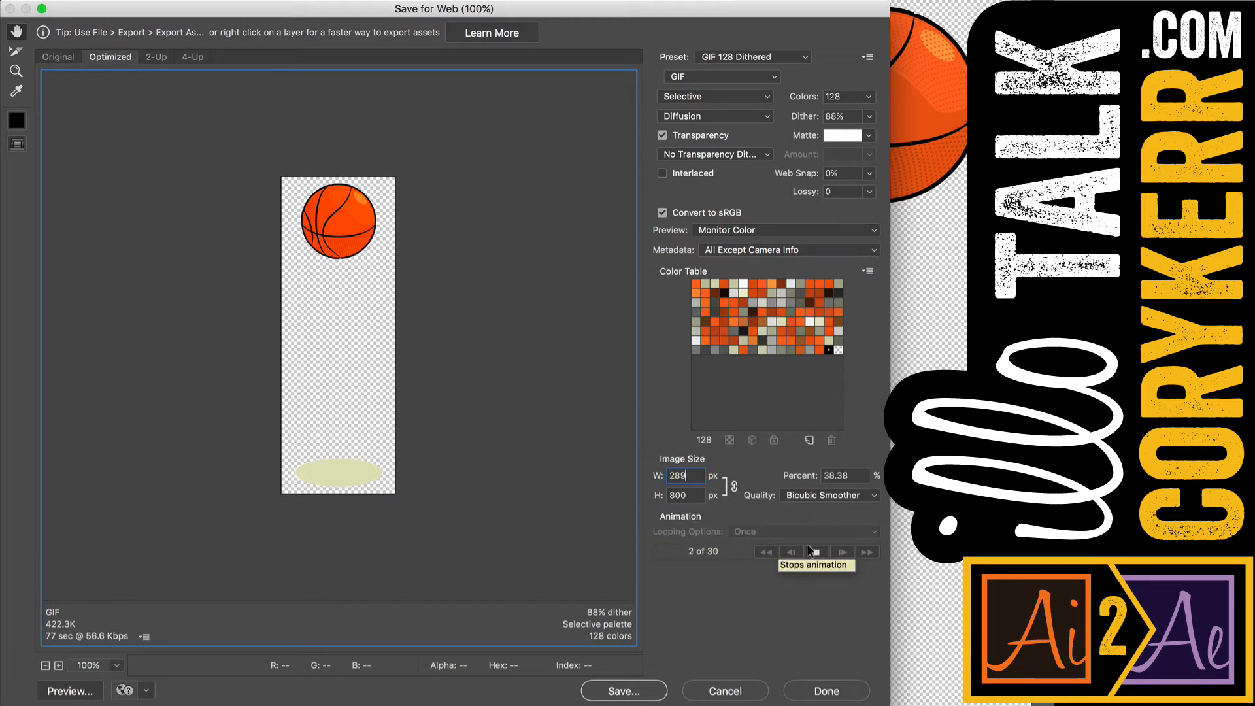
left_click(815, 552)
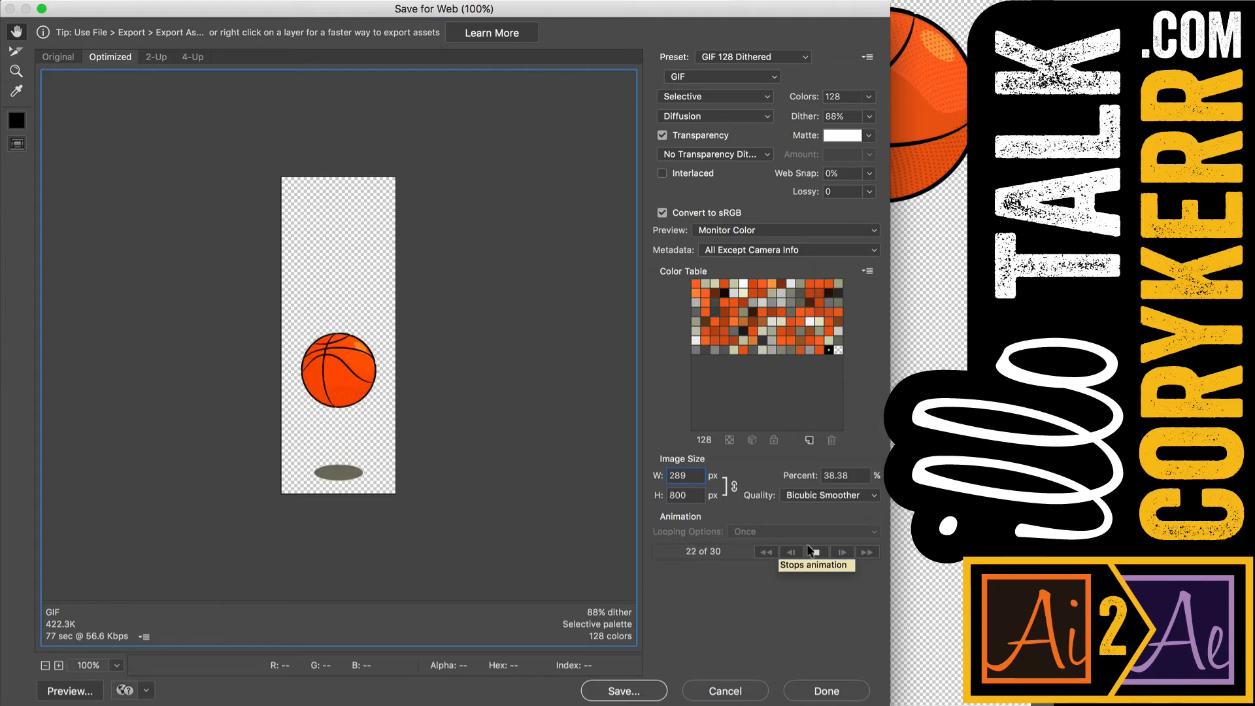
left_click(816, 551)
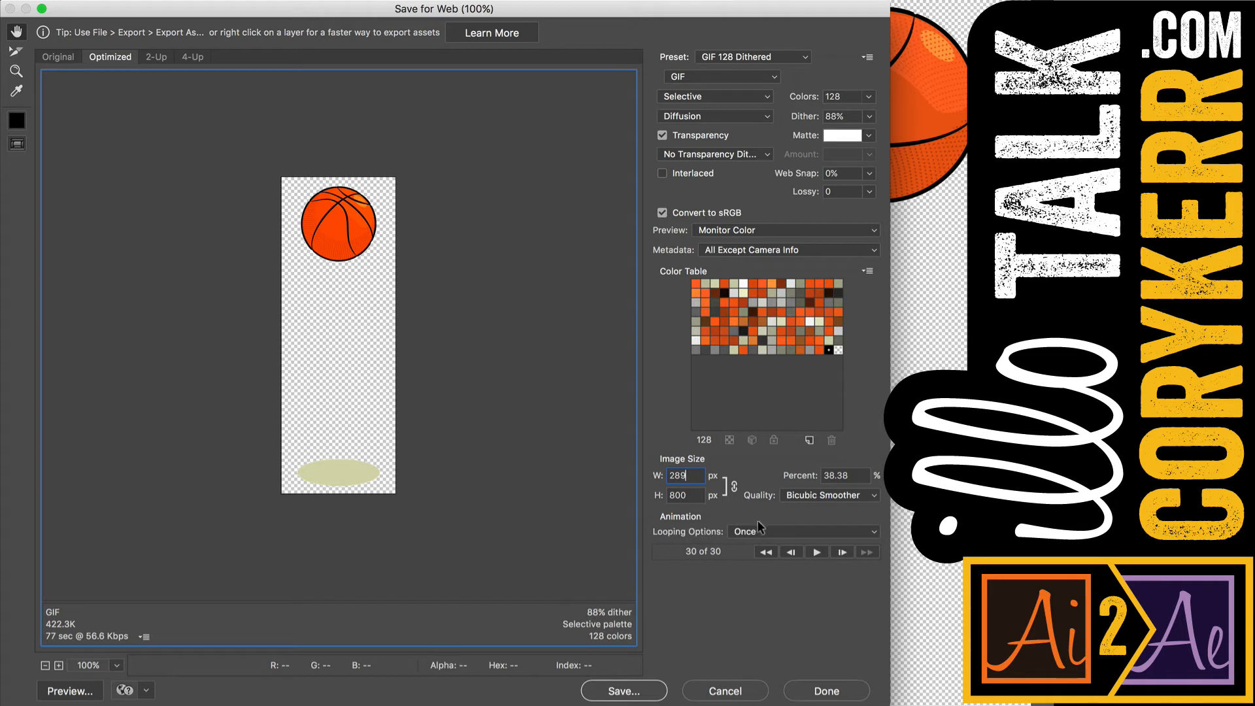
mouse_move(769, 529)
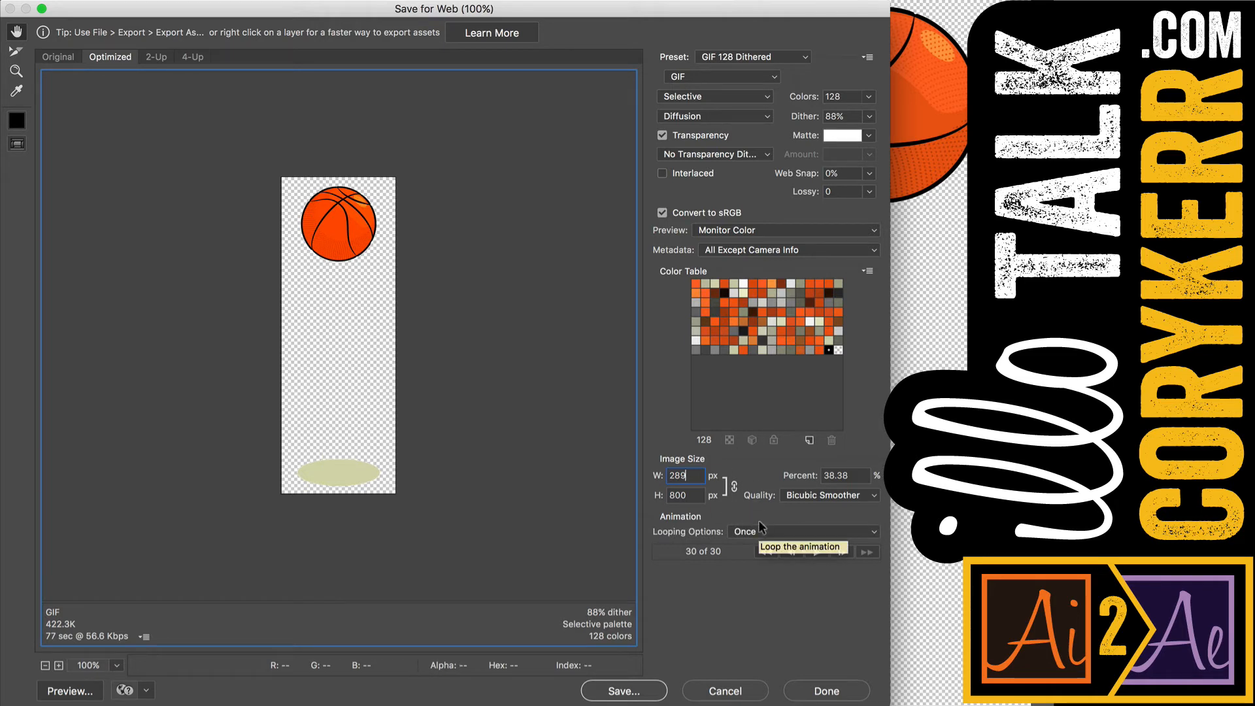
- Set Looping Options to Forever and save the GIF as Untitled-5.gif
left_click(800, 531)
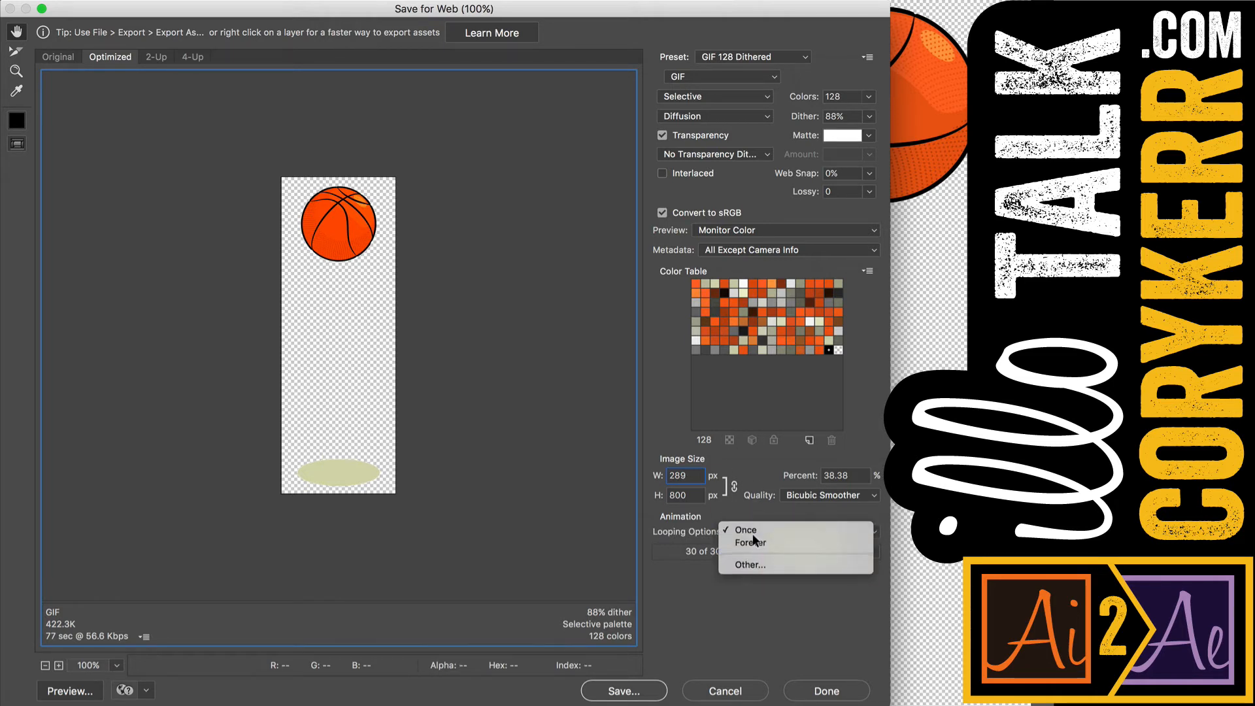
left_click(750, 542)
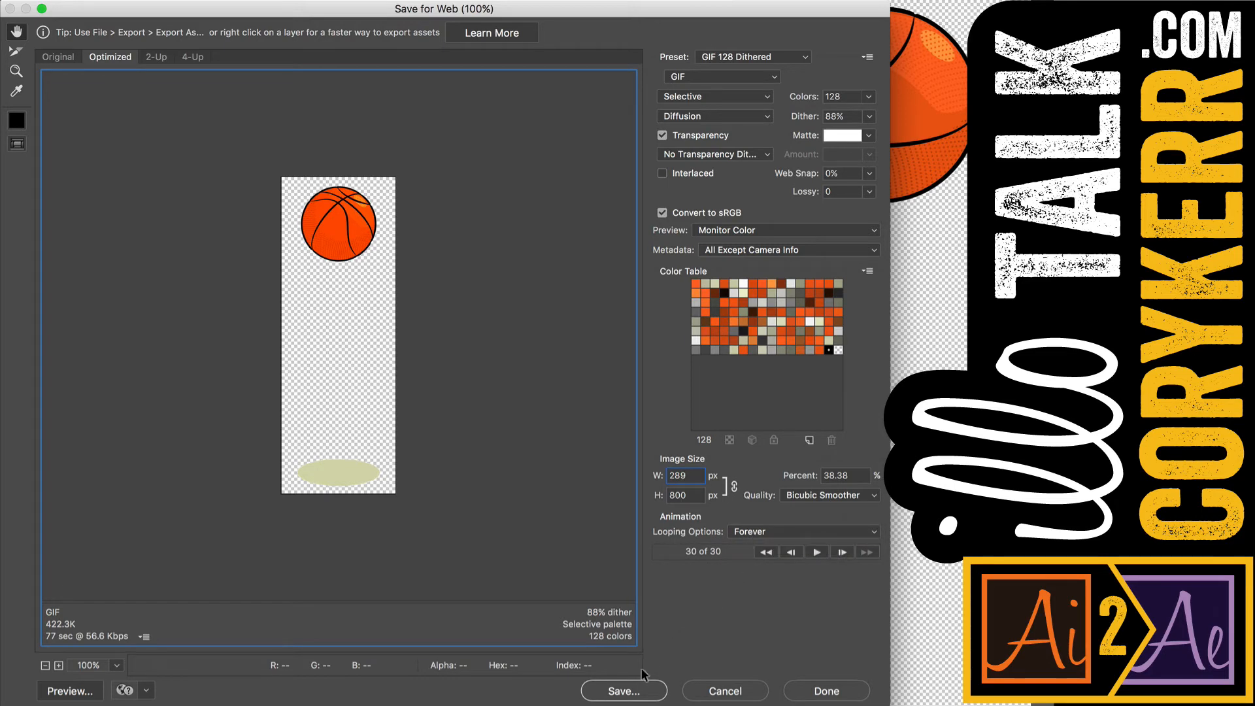
left_click(623, 690)
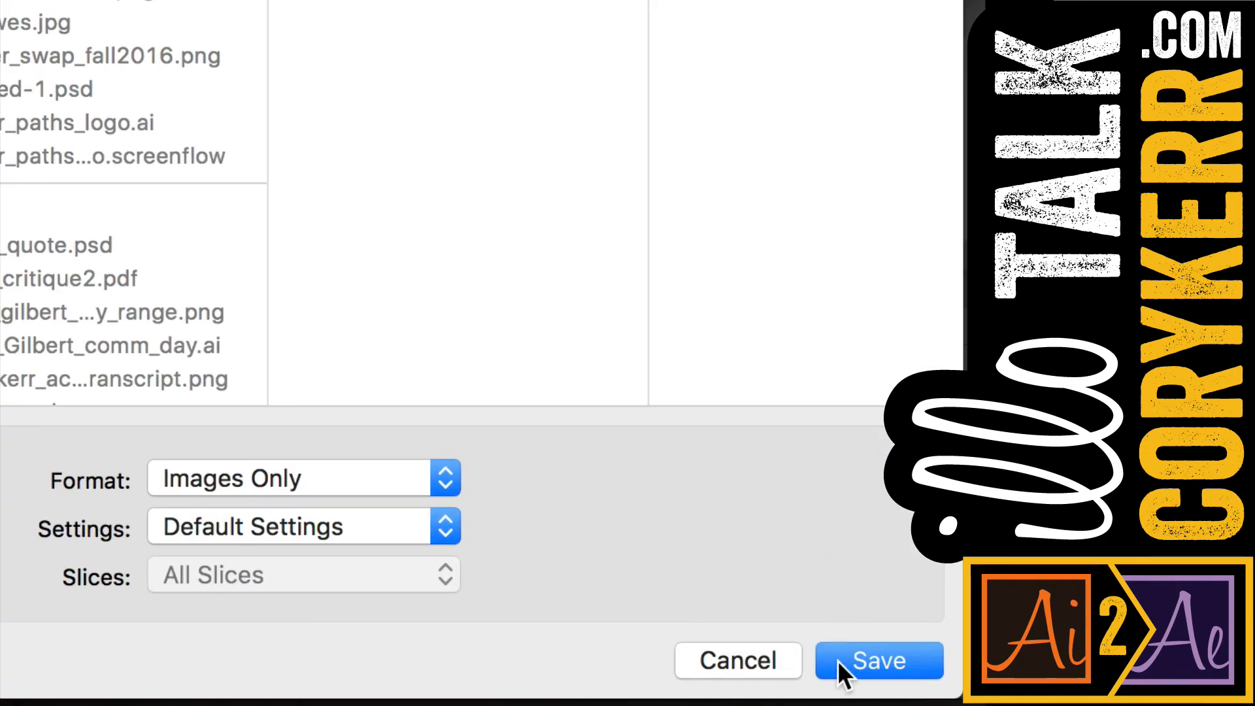
left_click(878, 660)
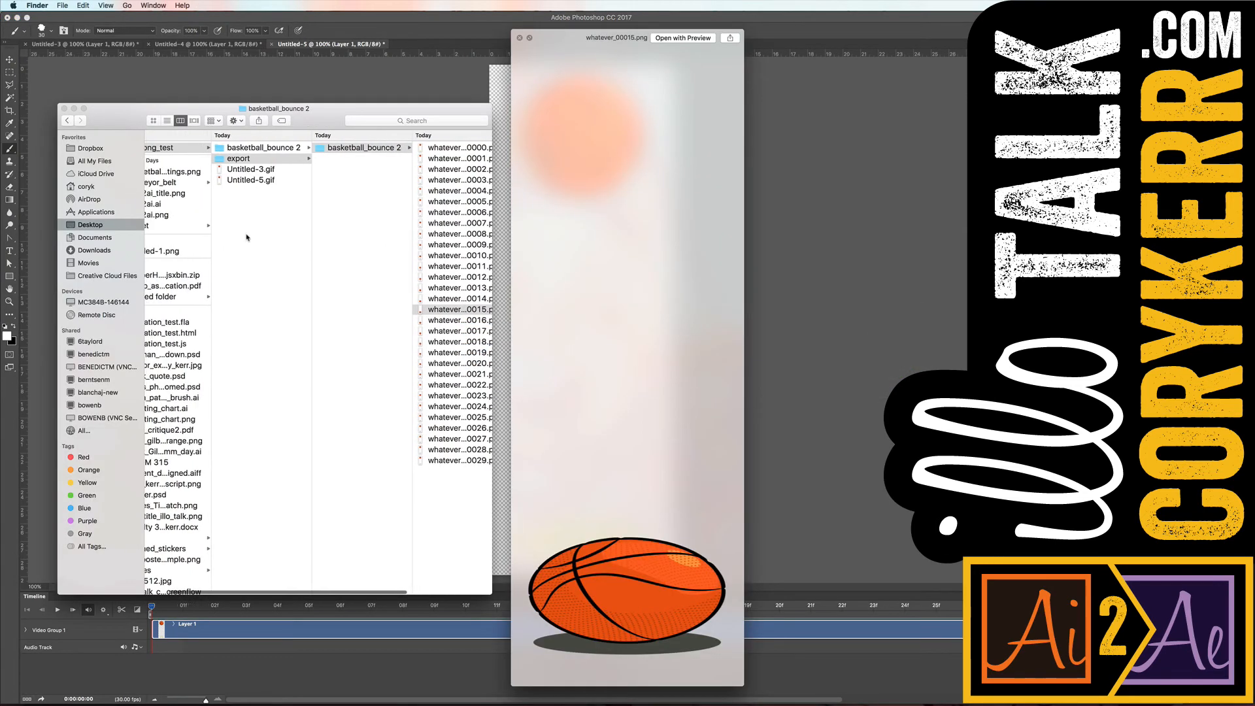
- Preview Untitled-5.gif in Quick Look to watch the 289 × 800 basketball loop
left_click(258, 181)
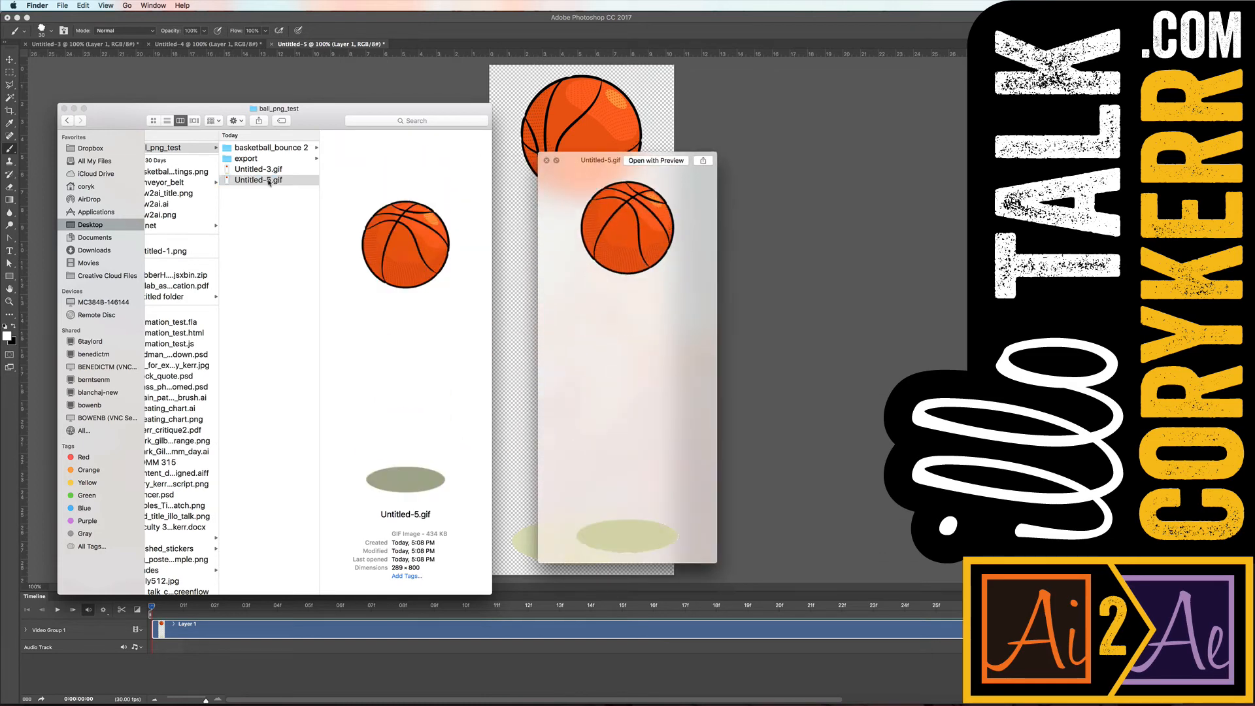
left_click(258, 179)
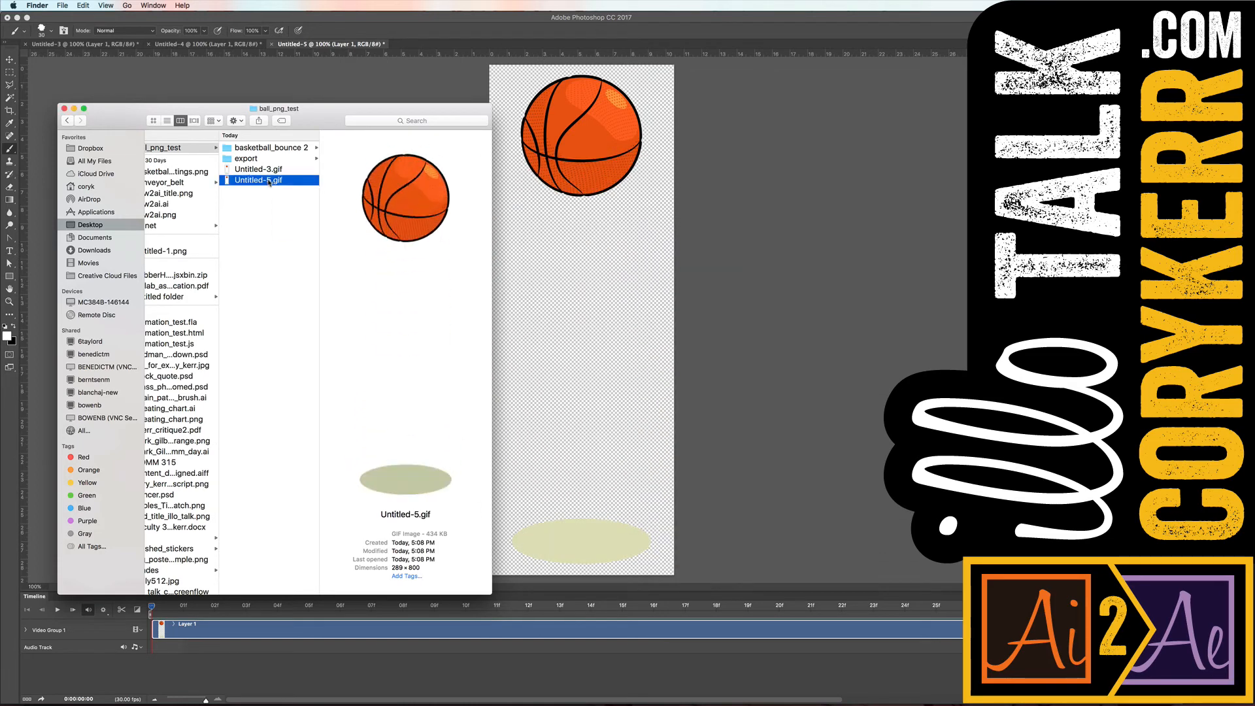
double_click(257, 179)
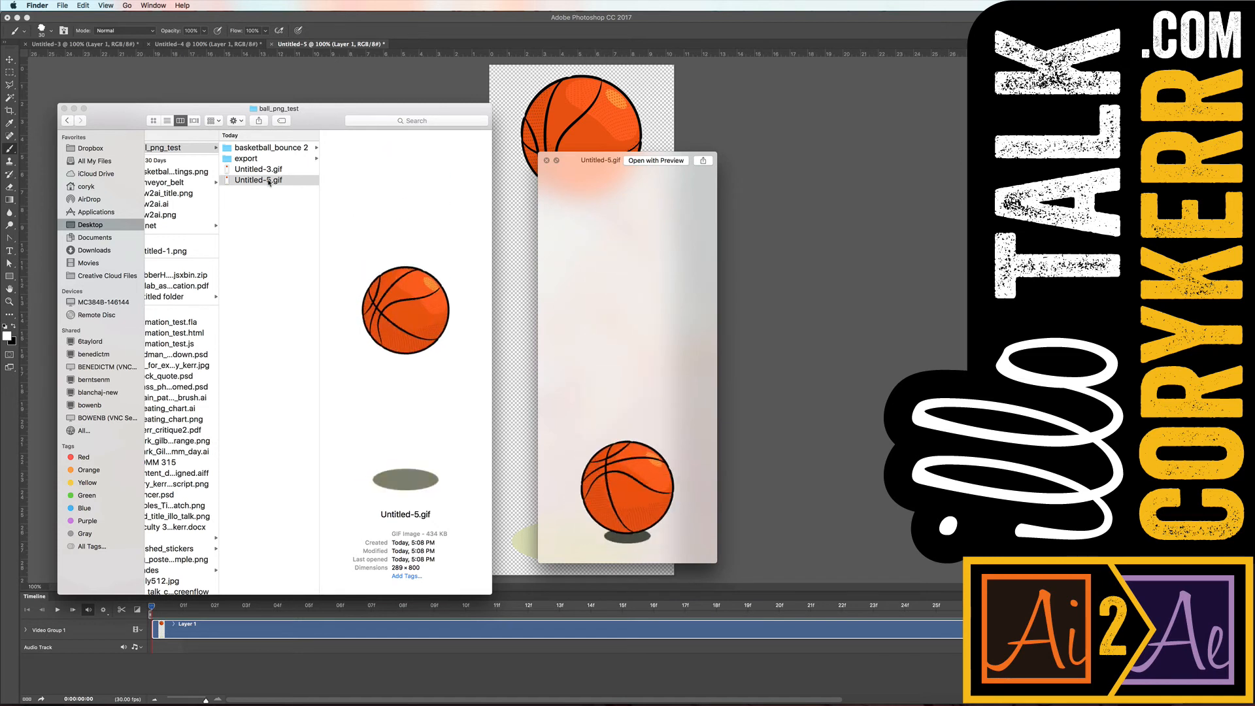